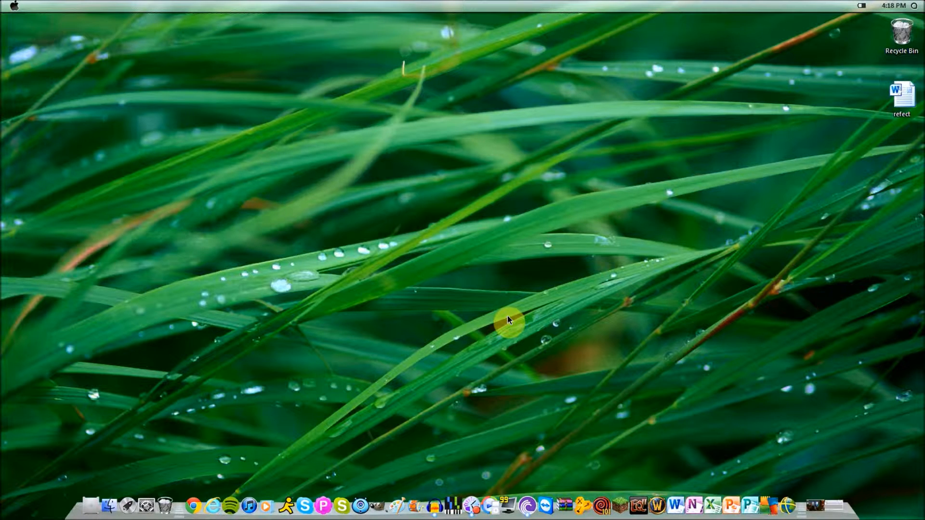
pyautogui.moveTo(388, 379)
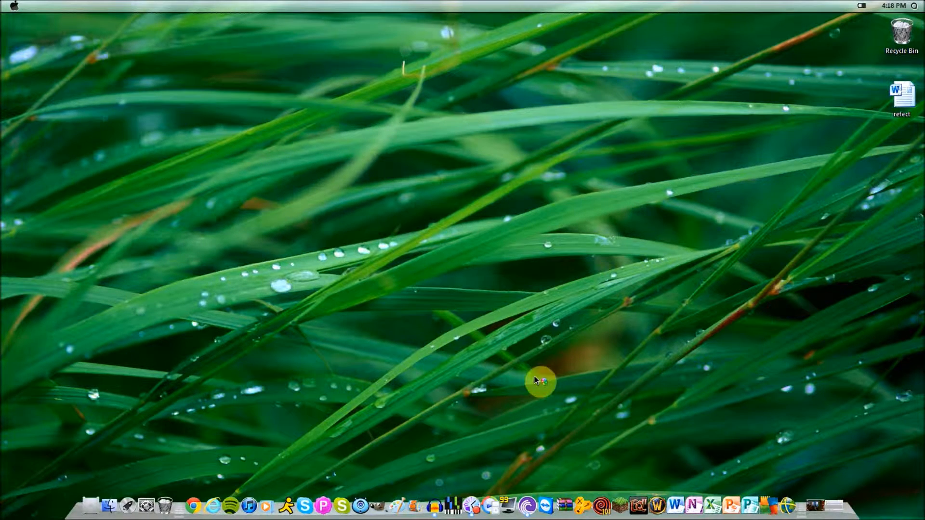
pyautogui.moveTo(282, 232)
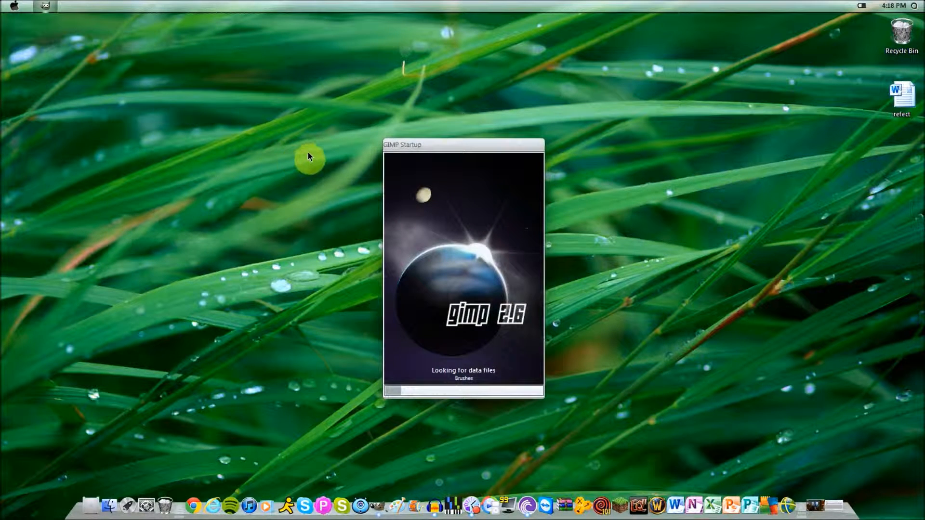
pyautogui.moveTo(334, 108)
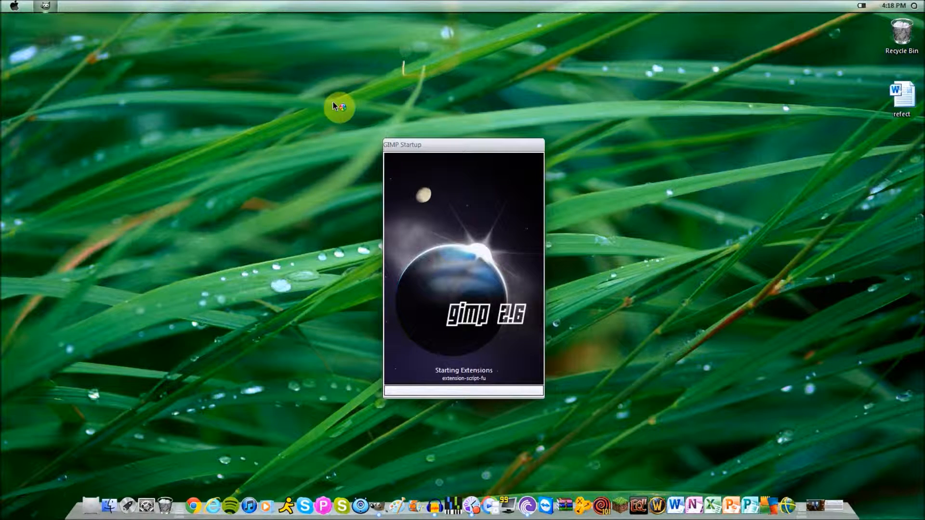
pyautogui.moveTo(384, 131)
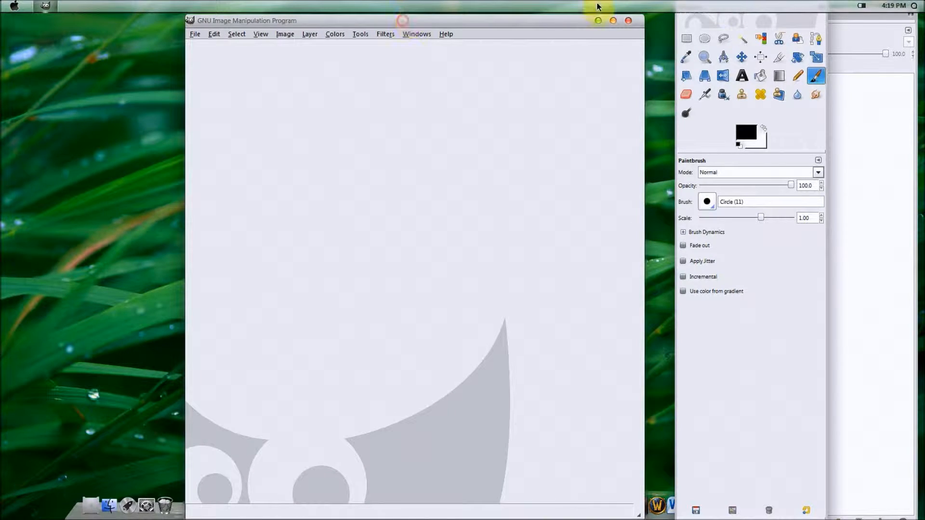
pyautogui.moveTo(832, 19)
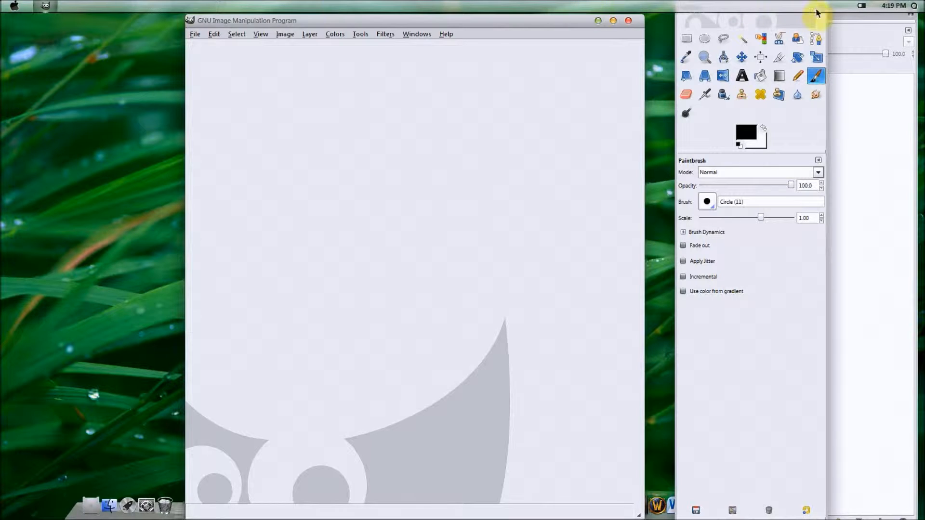
# Turn on Auto-hide the taskbar in Windows Taskbar Properties and confirm with OK.
pyautogui.rightClick(818, 13)
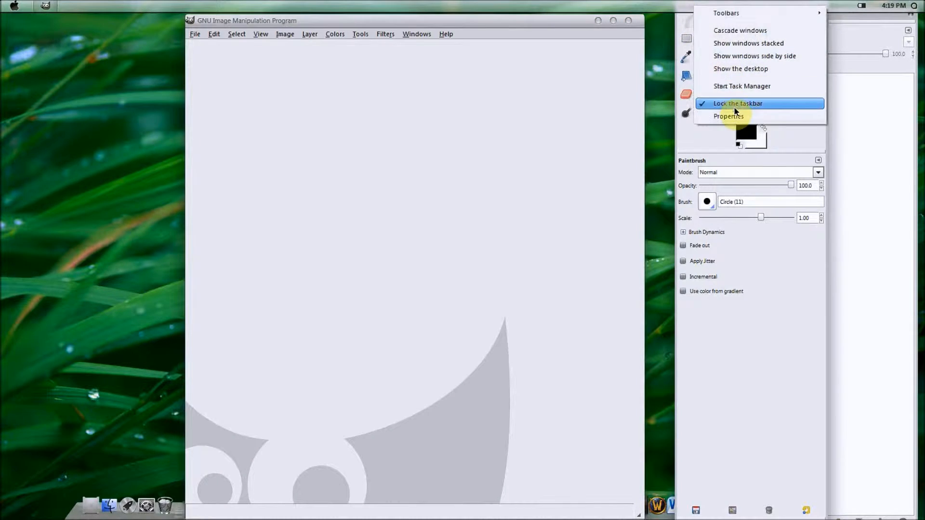
pyautogui.click(729, 117)
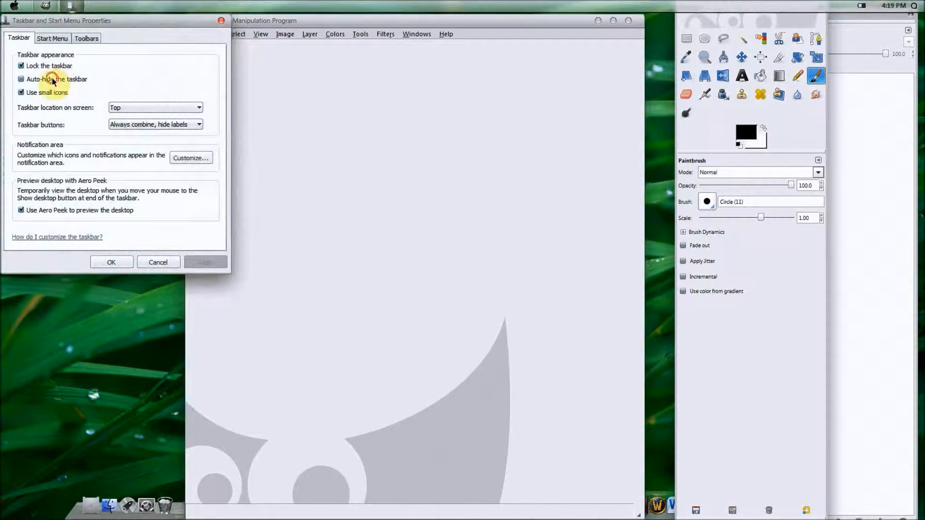
pyautogui.click(21, 79)
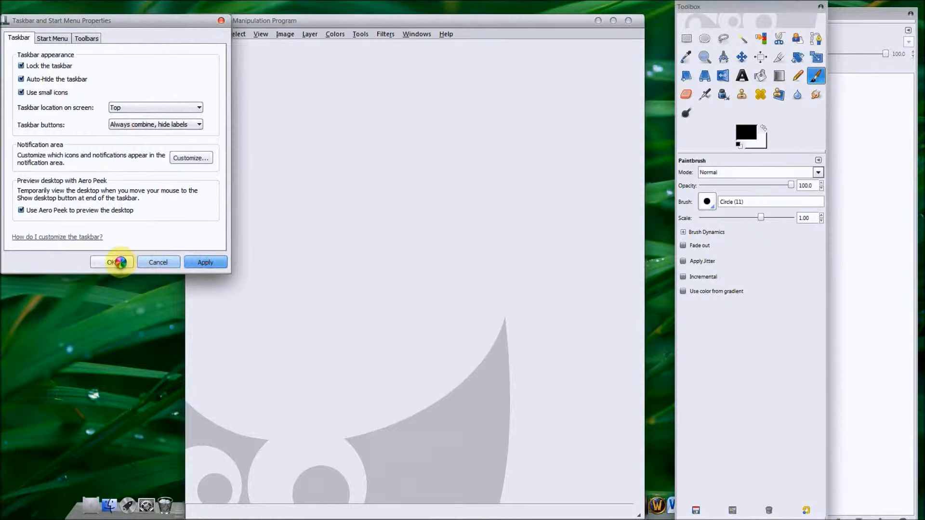
pyautogui.click(111, 262)
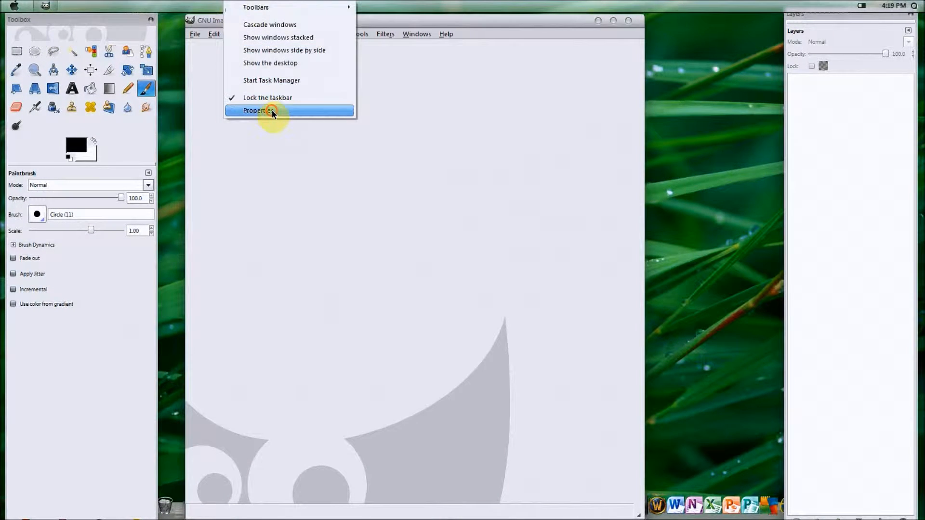
pyautogui.click(257, 111)
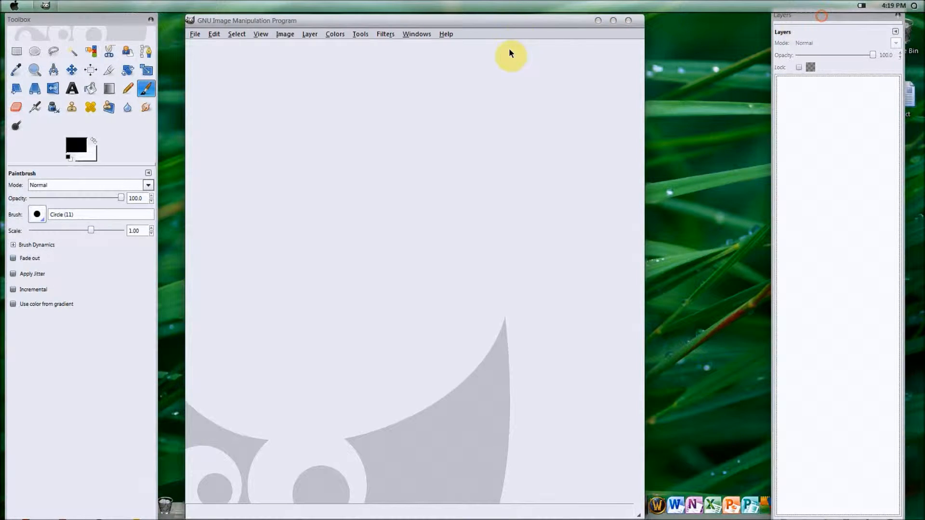
pyautogui.moveTo(176, 46)
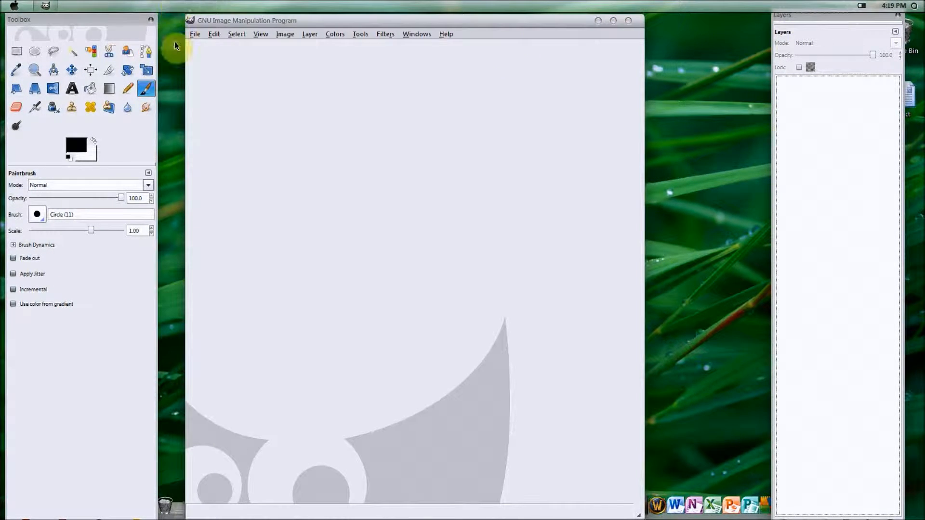
# Create a new 640×400 pixel image through File > New.
pyautogui.click(195, 34)
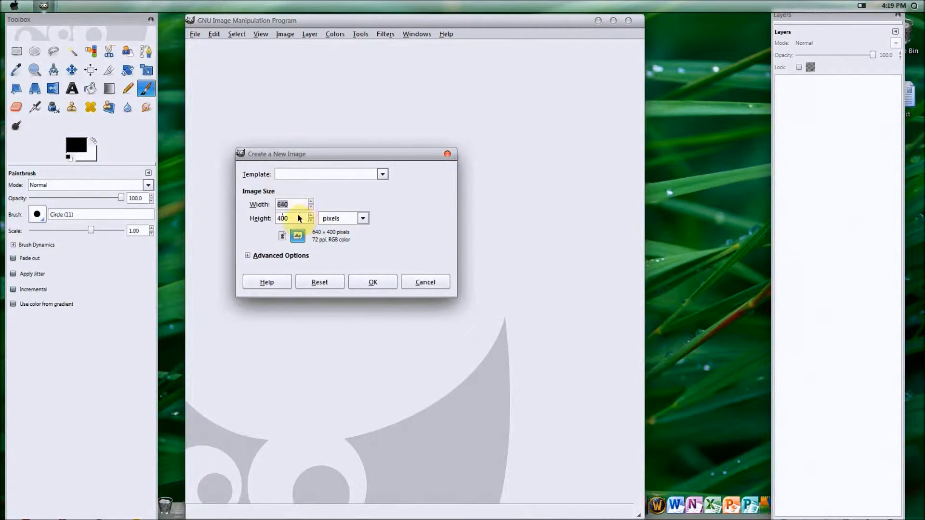
pyautogui.click(373, 281)
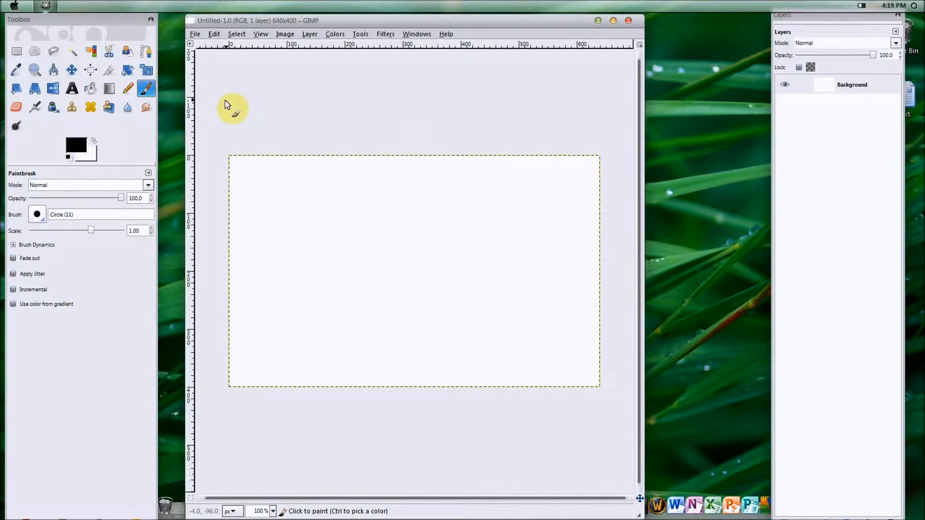
pyautogui.moveTo(251, 111)
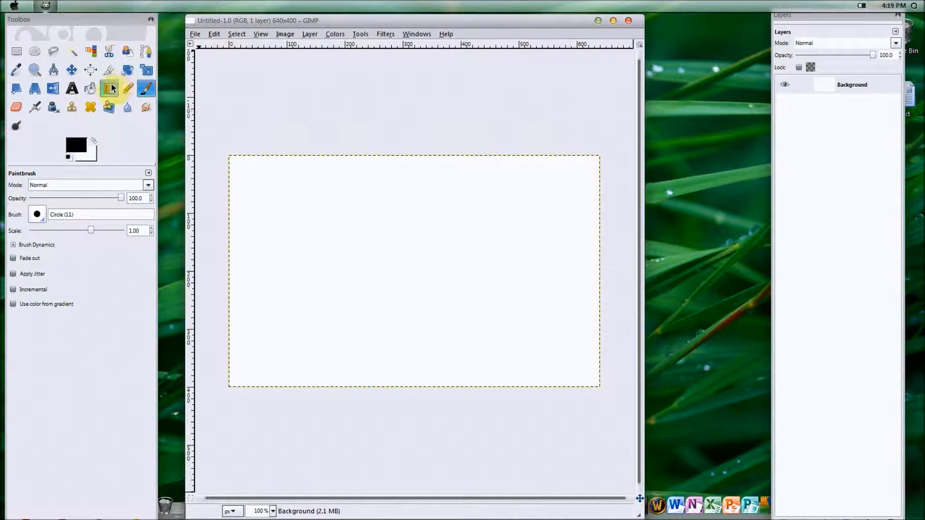
pyautogui.moveTo(110, 89)
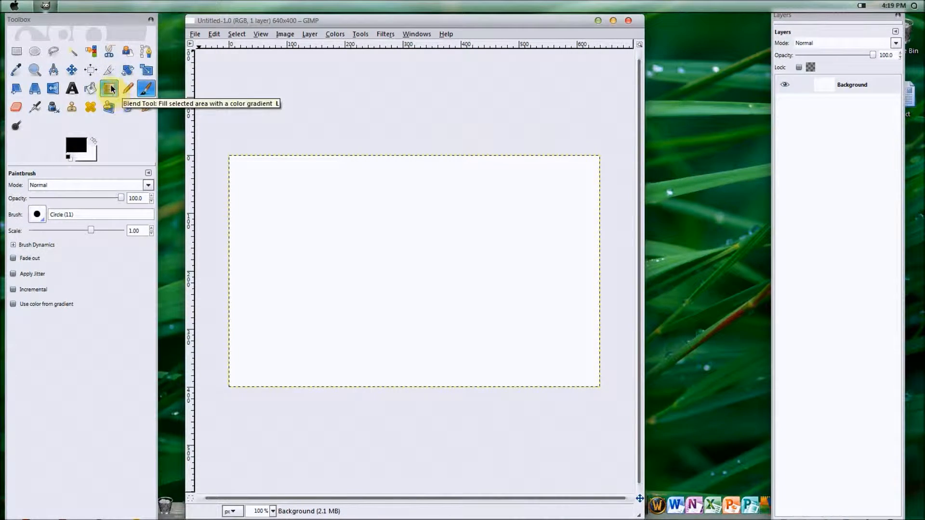
# Select the Blend tool and browse its Mode dropdown, keeping Normal.
pyautogui.click(109, 88)
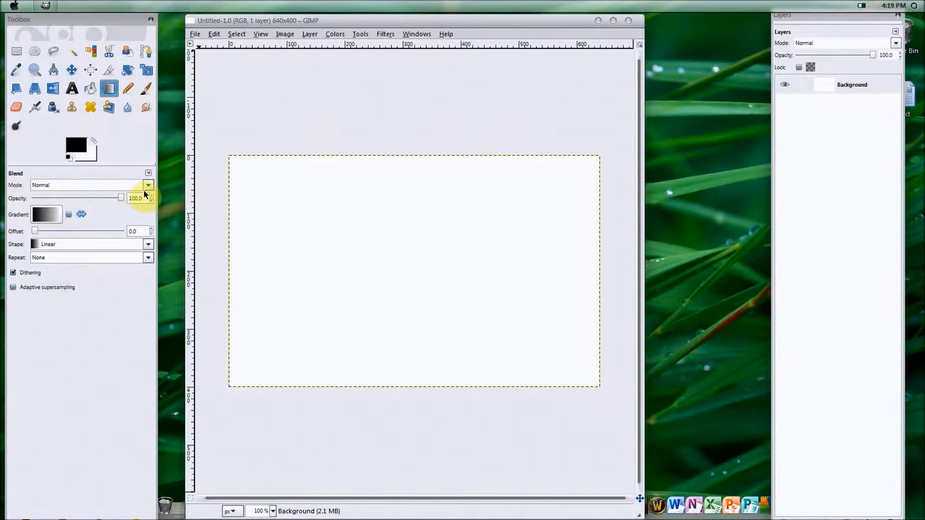
pyautogui.click(148, 184)
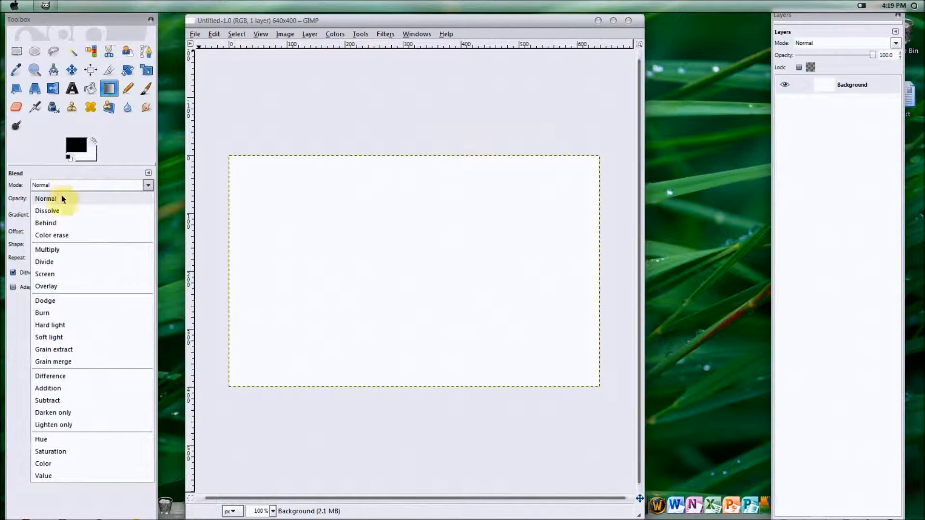
pyautogui.moveTo(56, 464)
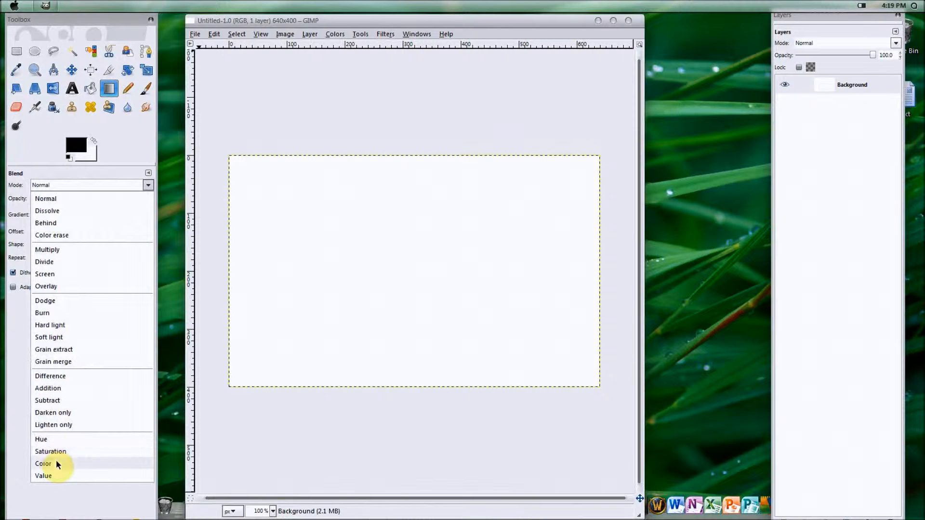
pyautogui.moveTo(82, 217)
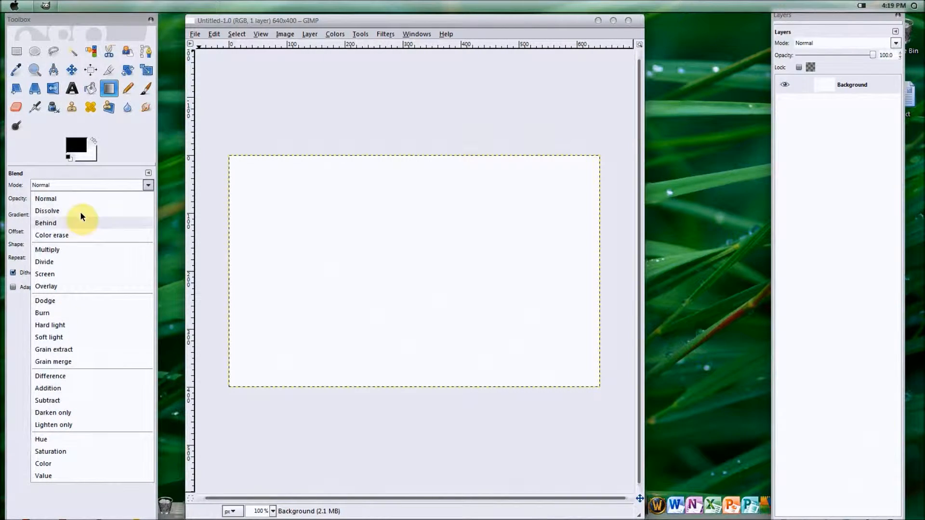
pyautogui.moveTo(61, 228)
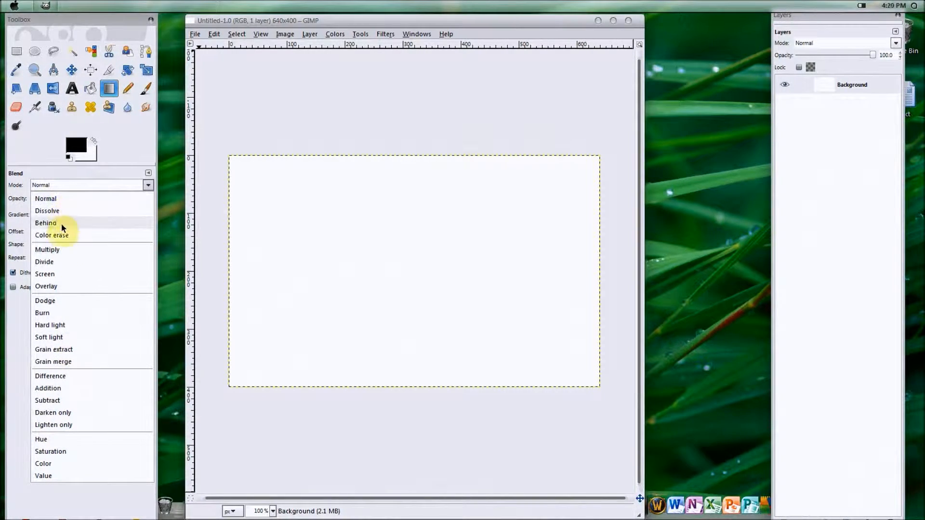
pyautogui.moveTo(63, 337)
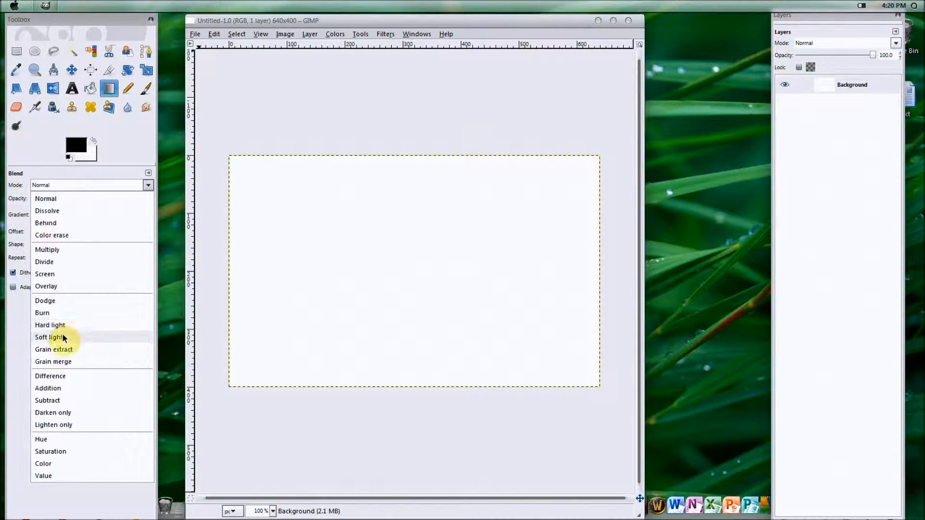
pyautogui.moveTo(71, 440)
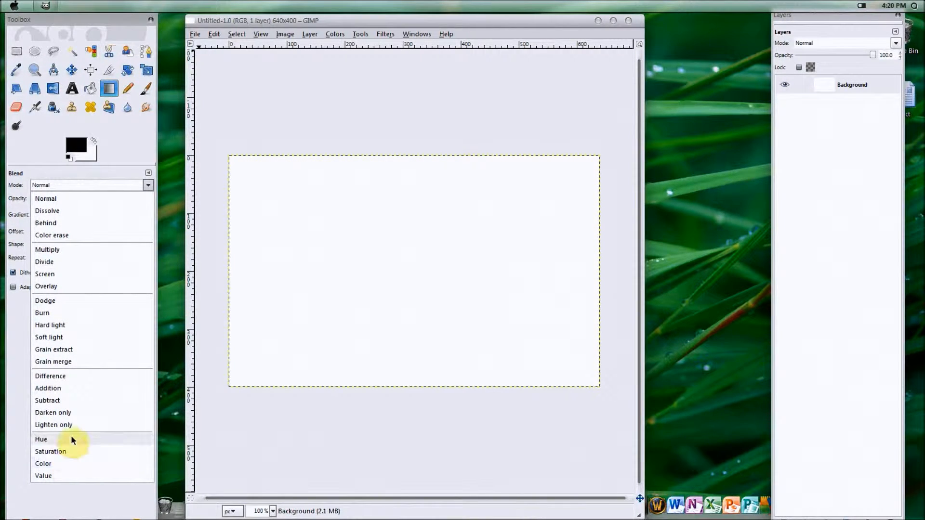
pyautogui.moveTo(70, 235)
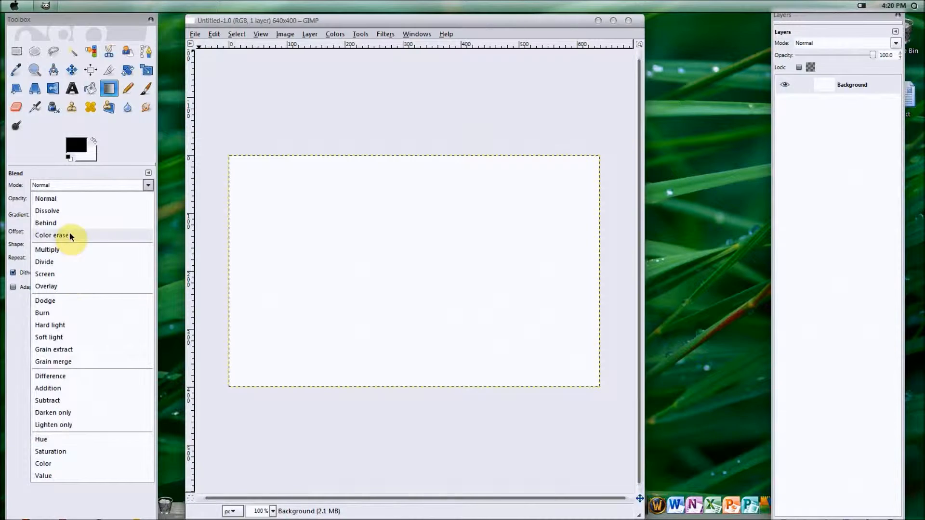
pyautogui.moveTo(56, 266)
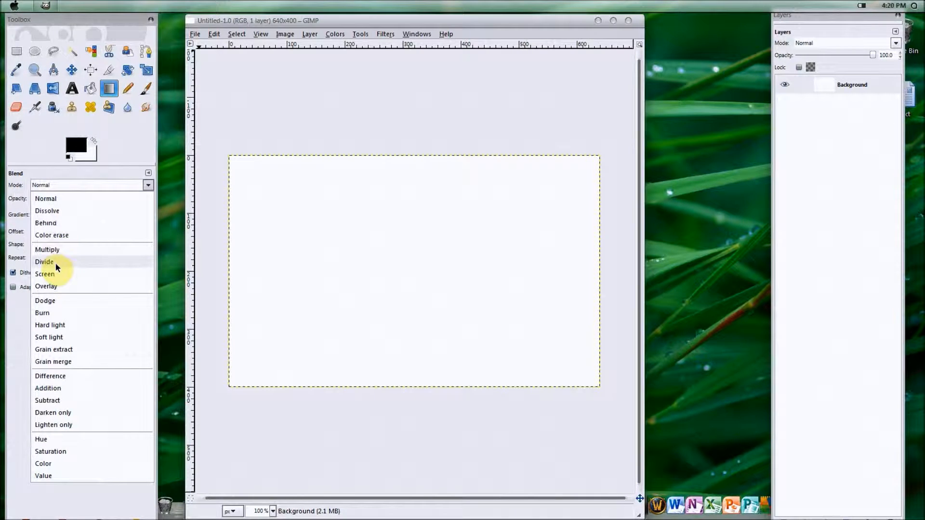
pyautogui.moveTo(65, 289)
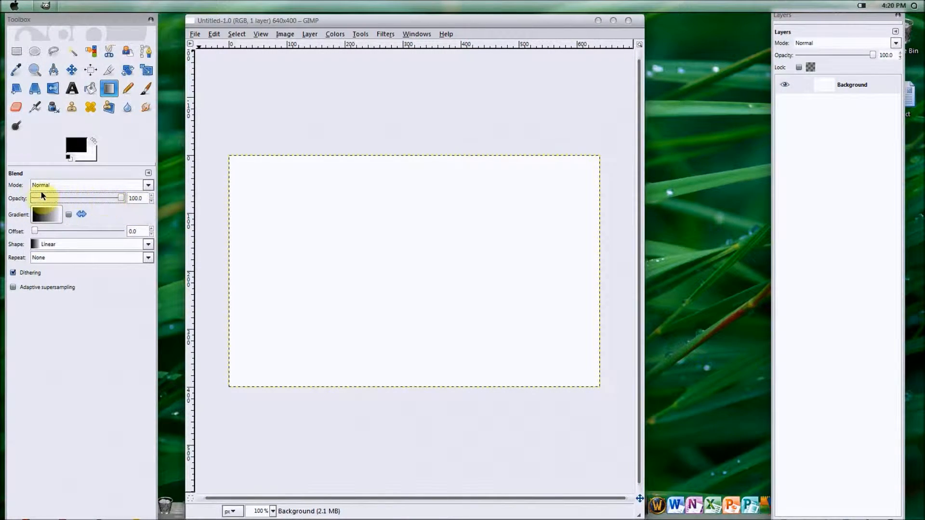
pyautogui.moveTo(295, 81)
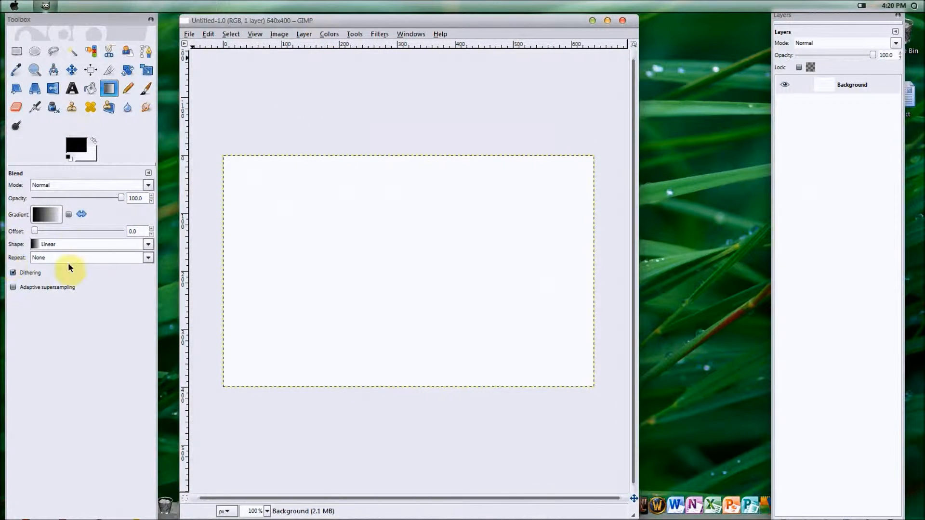
pyautogui.moveTo(124, 206)
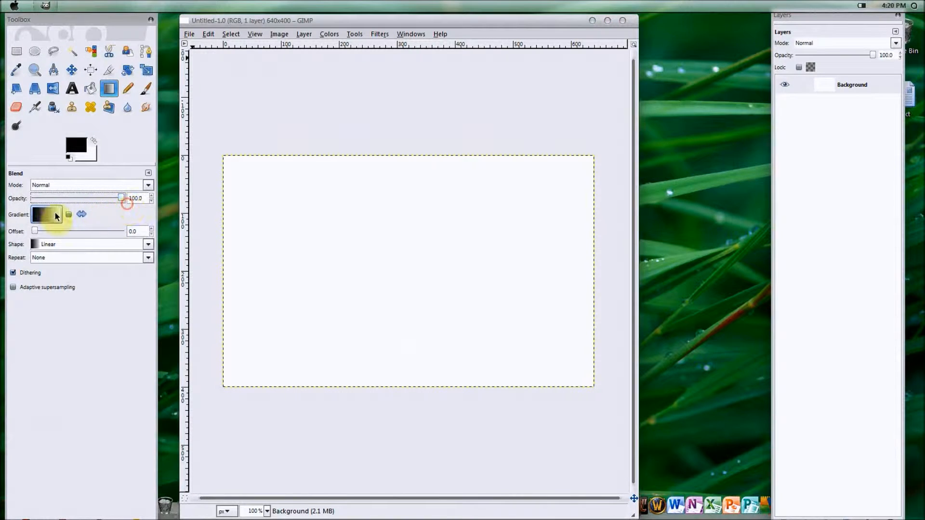
# Adjust the Blend tool's Opacity slider.
pyautogui.moveTo(121, 197); pyautogui.dragTo(89, 197)
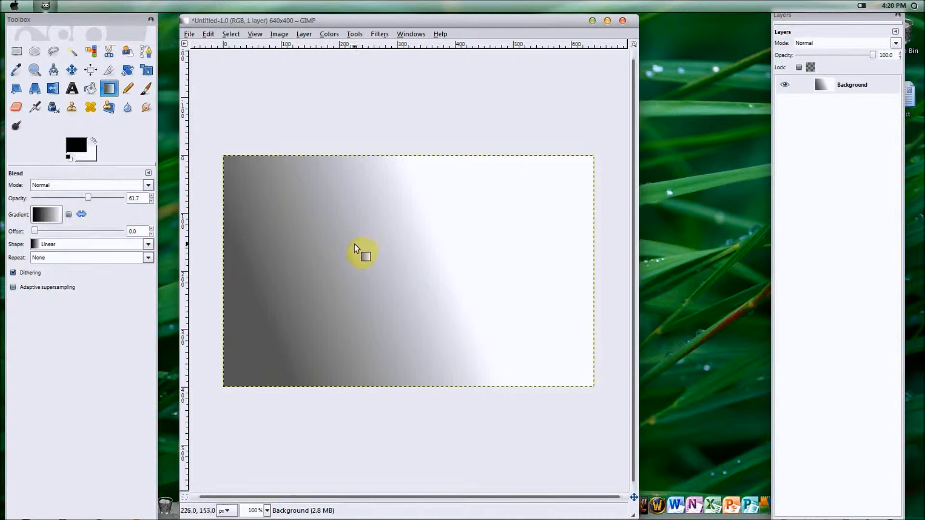
pyautogui.moveTo(40, 187)
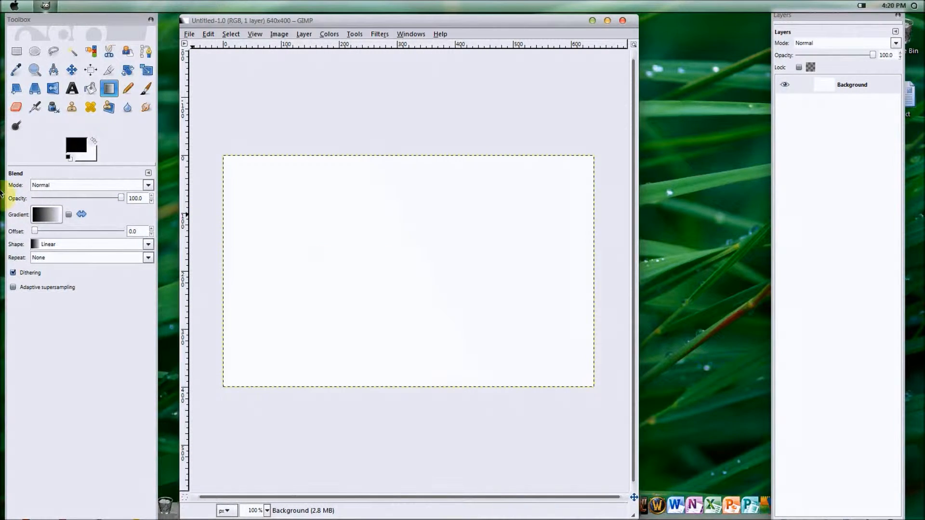
# Try the Spiral (ccw) gradient shape, then switch Shape to Radial.
pyautogui.click(147, 244)
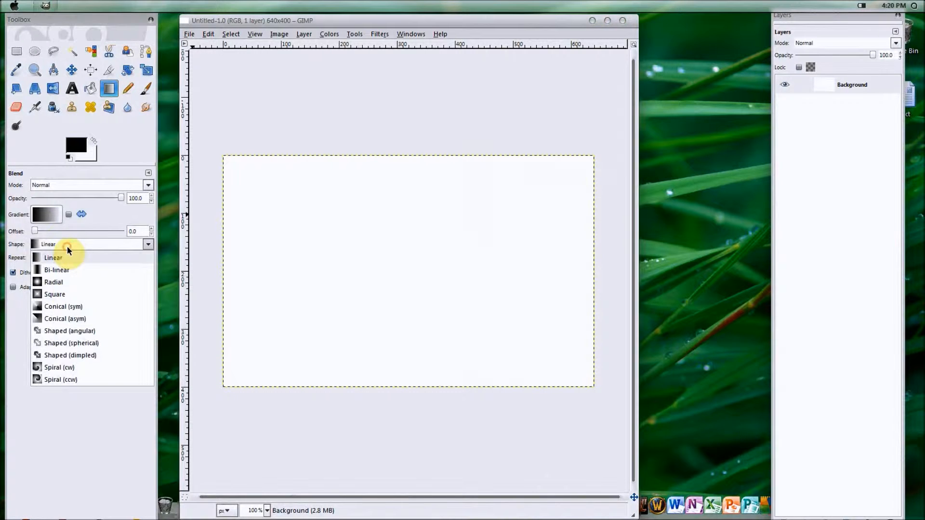
pyautogui.click(60, 379)
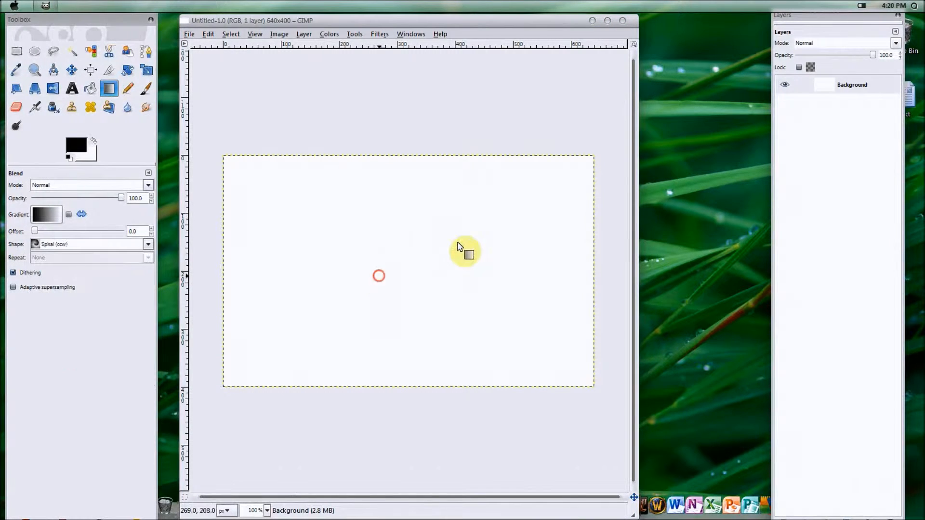
pyautogui.click(148, 243)
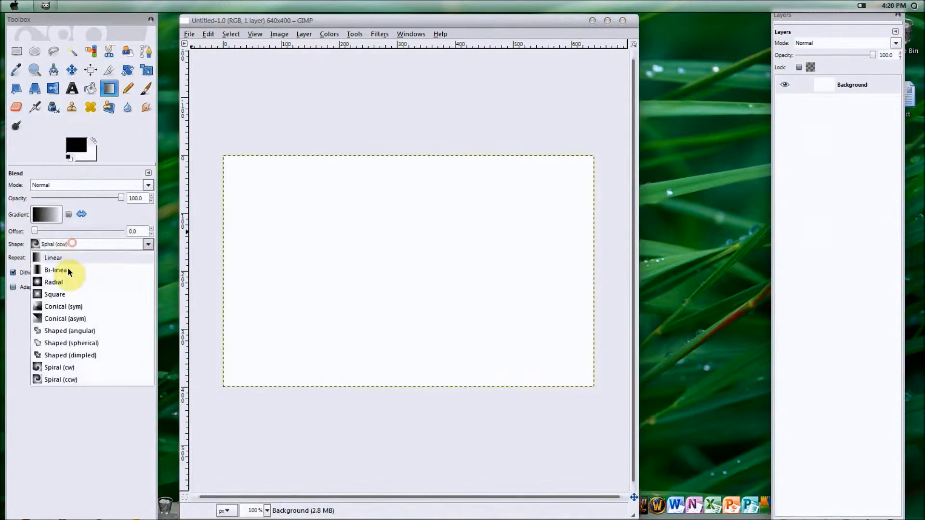
pyautogui.click(53, 282)
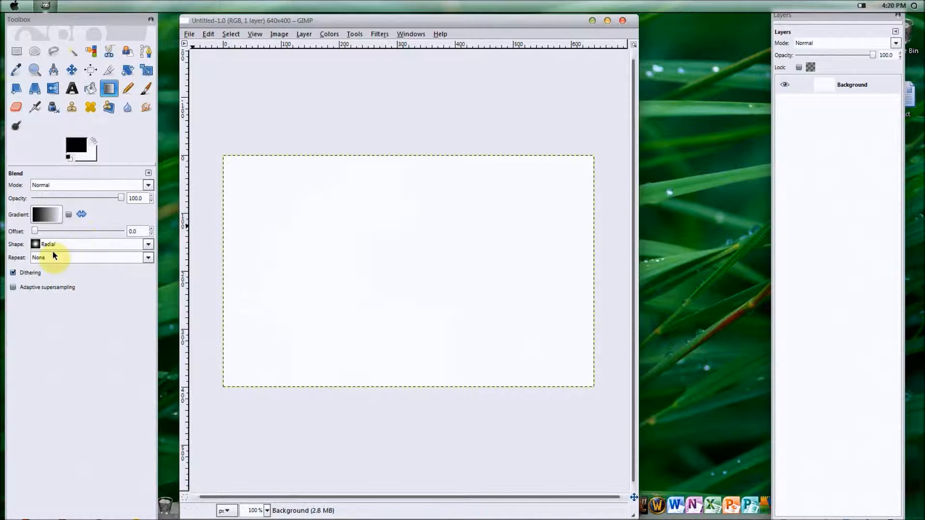
# Try Triangular wave repeat on the radial gradient, then set Repeat back to None.
pyautogui.click(148, 257)
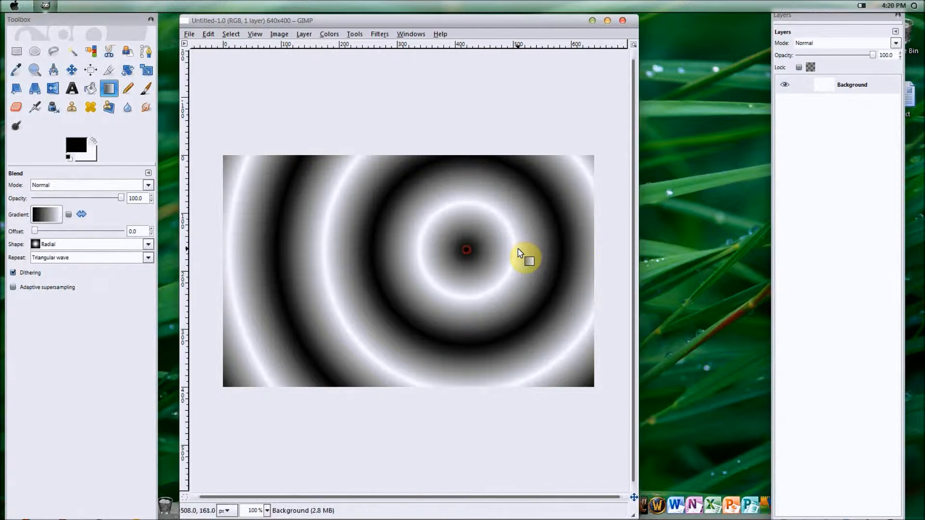
pyautogui.click(148, 257)
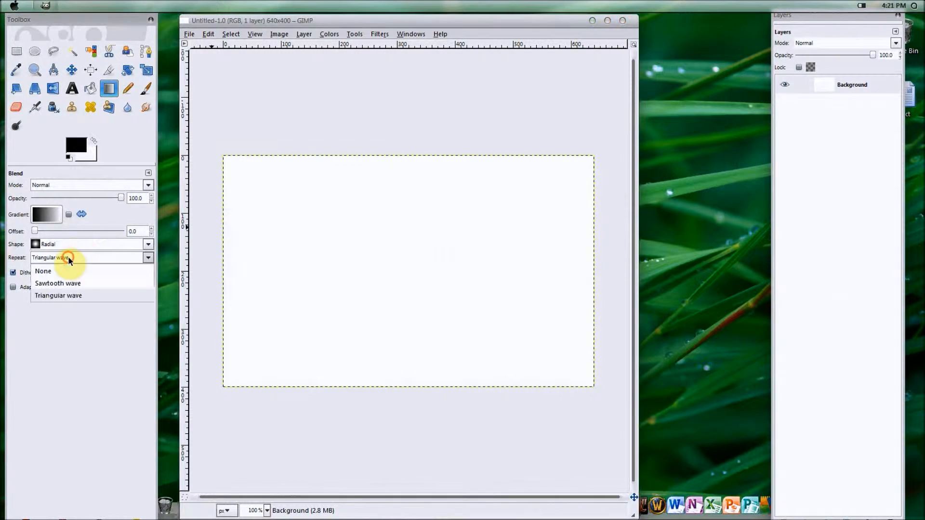
pyautogui.click(42, 270)
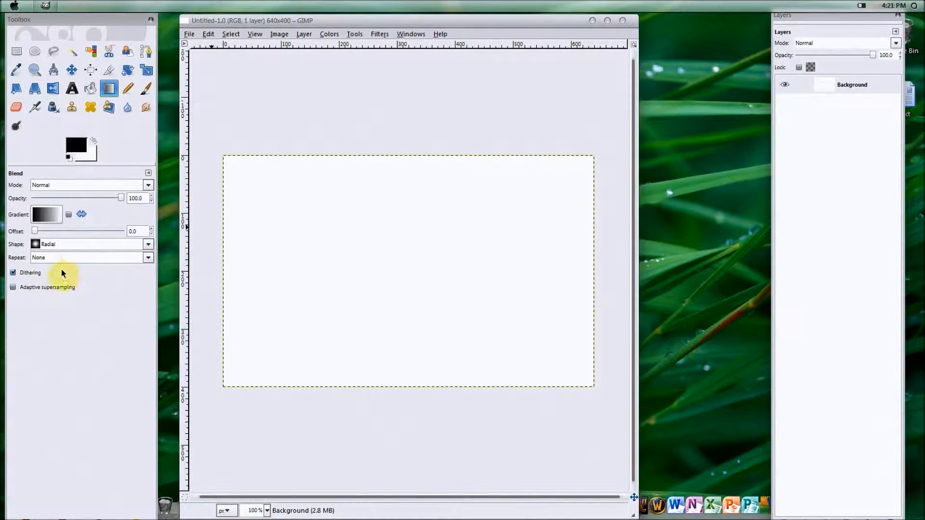
pyautogui.click(148, 244)
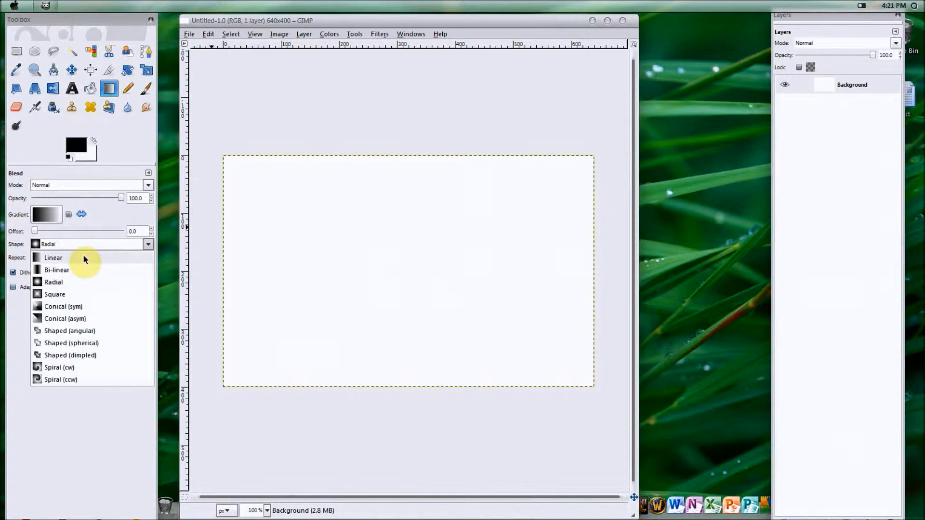
pyautogui.moveTo(321, 269)
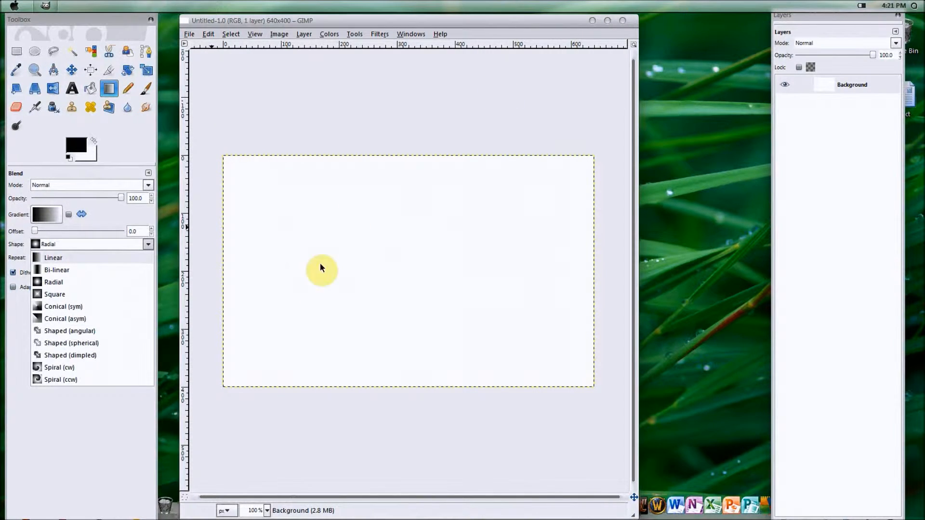
# Set Shape to Linear and browse the preset gradients for Full saturation spectrum.
pyautogui.click(52, 257)
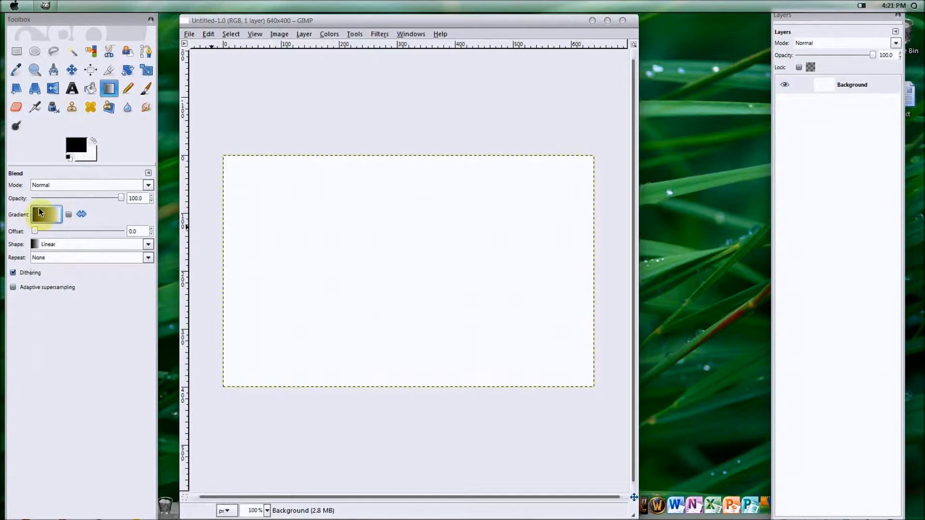
pyautogui.click(46, 214)
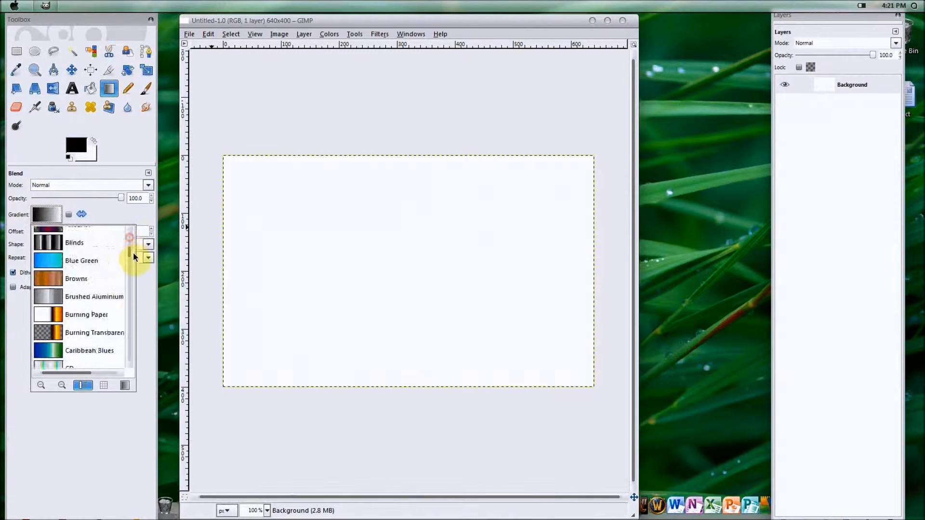
pyautogui.scroll(-3)
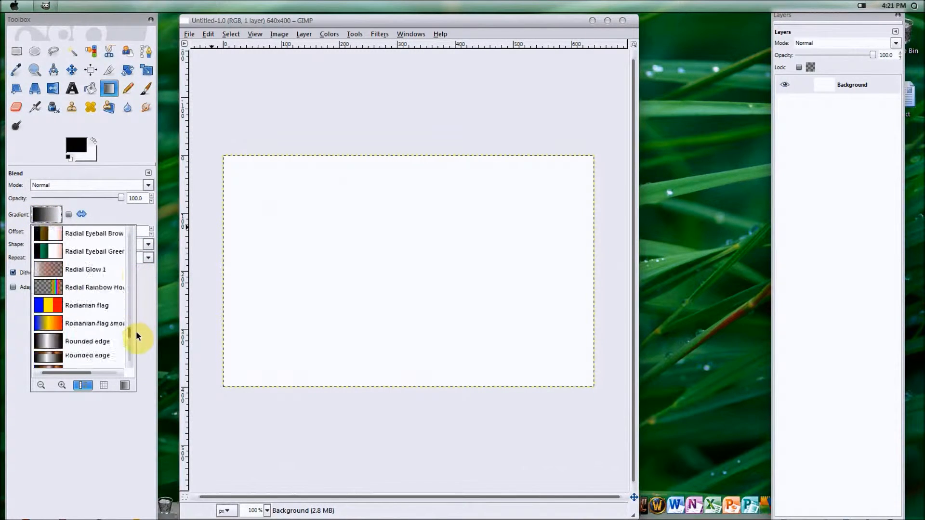
pyautogui.scroll(3)
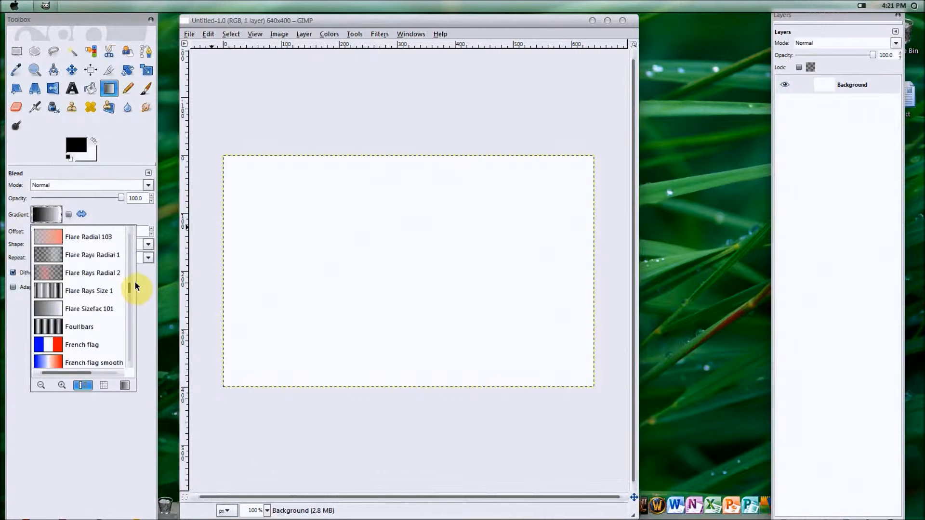
pyautogui.scroll(3)
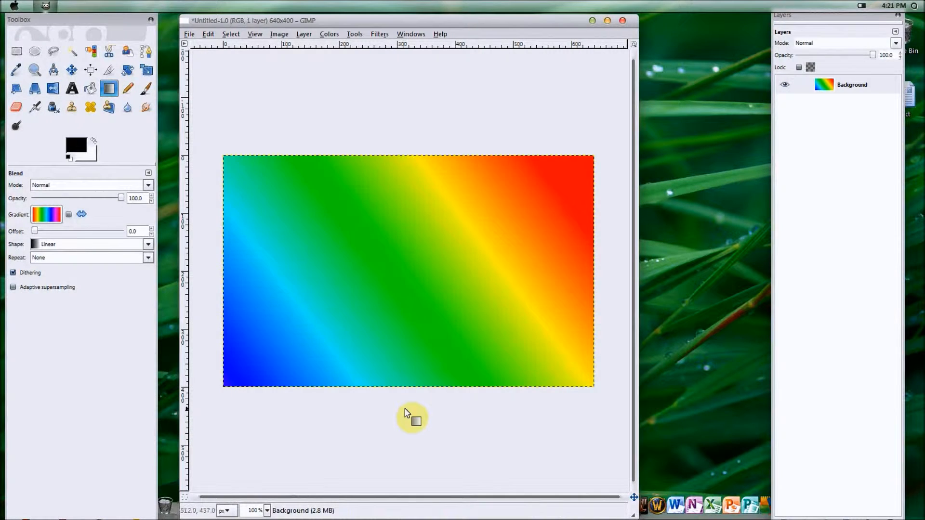
pyautogui.click(47, 214)
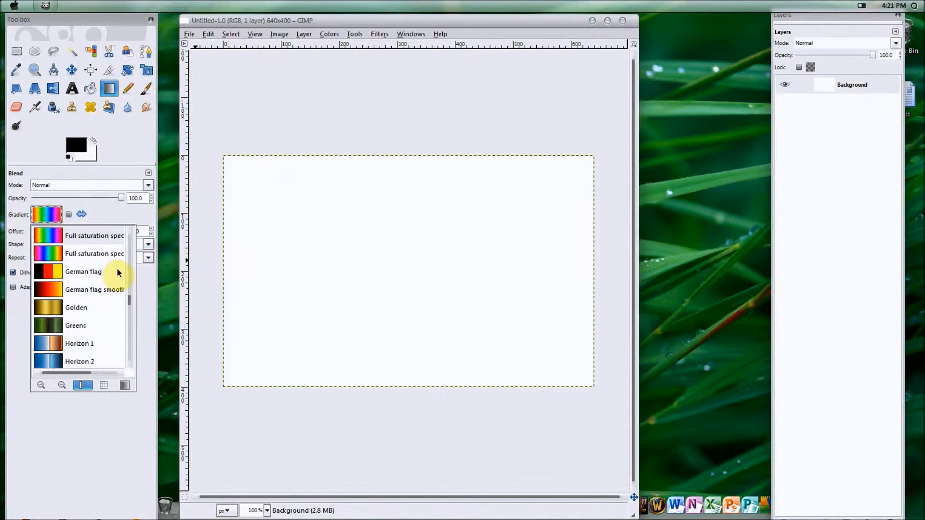
pyautogui.scroll(3)
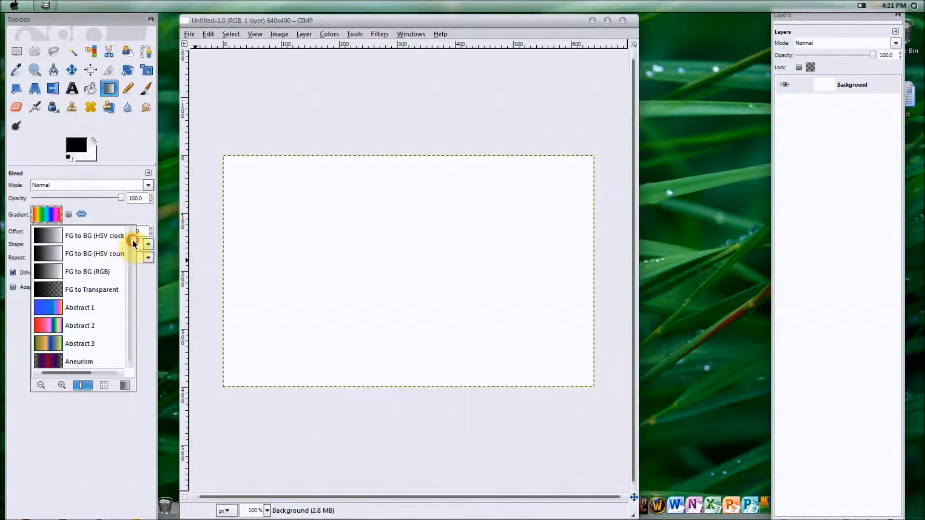
pyautogui.moveTo(68, 276)
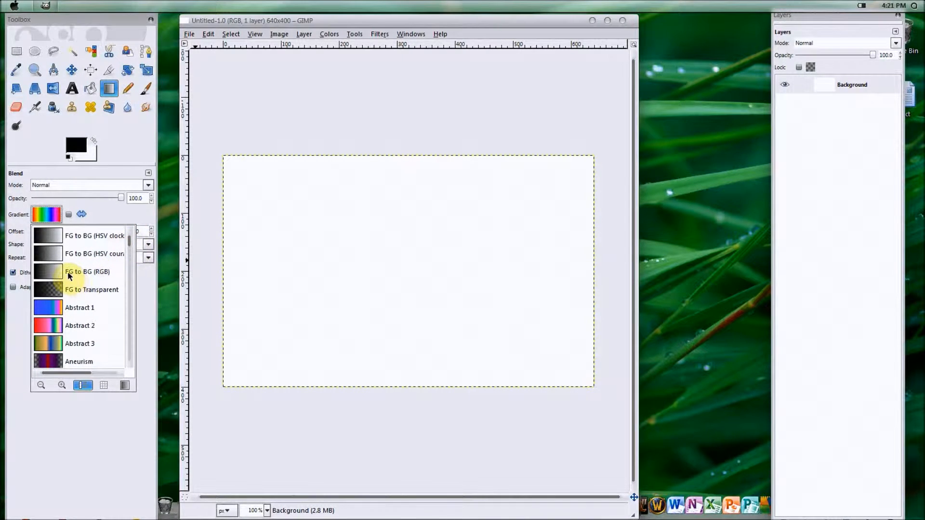
pyautogui.moveTo(80, 277)
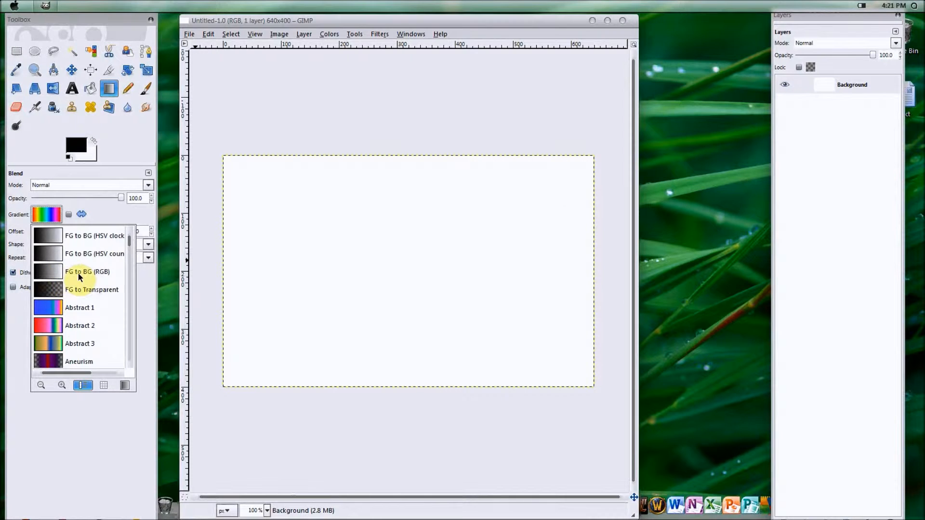
# Choose the FG to BG gradient and set the background colour to blue.
pyautogui.click(77, 144)
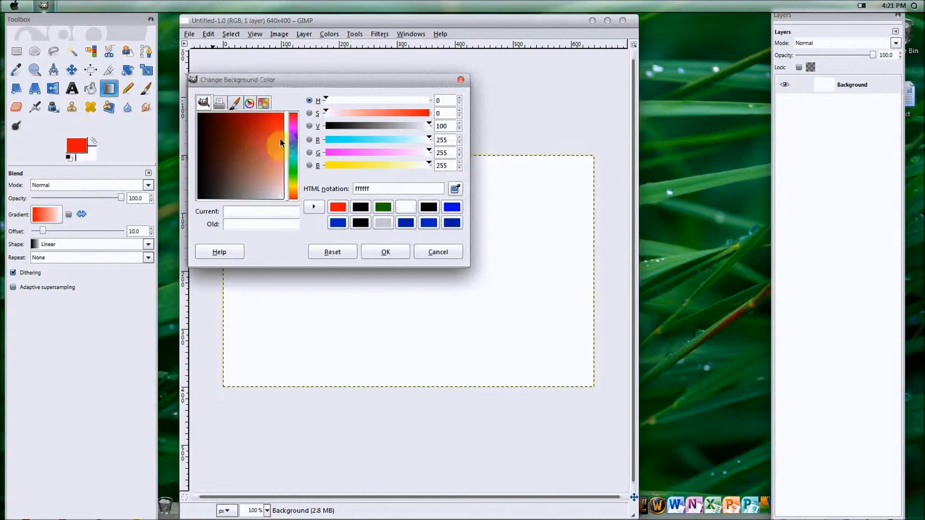
pyautogui.click(386, 252)
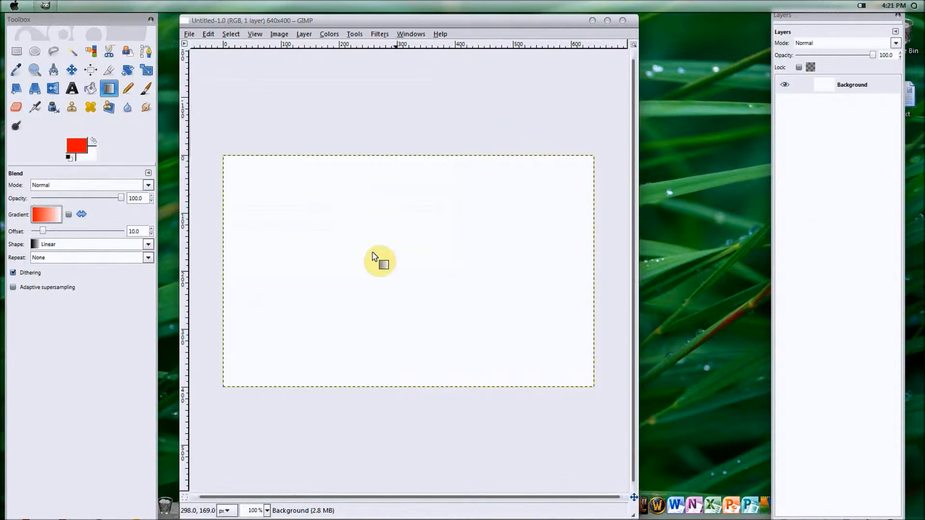
pyautogui.click(70, 156)
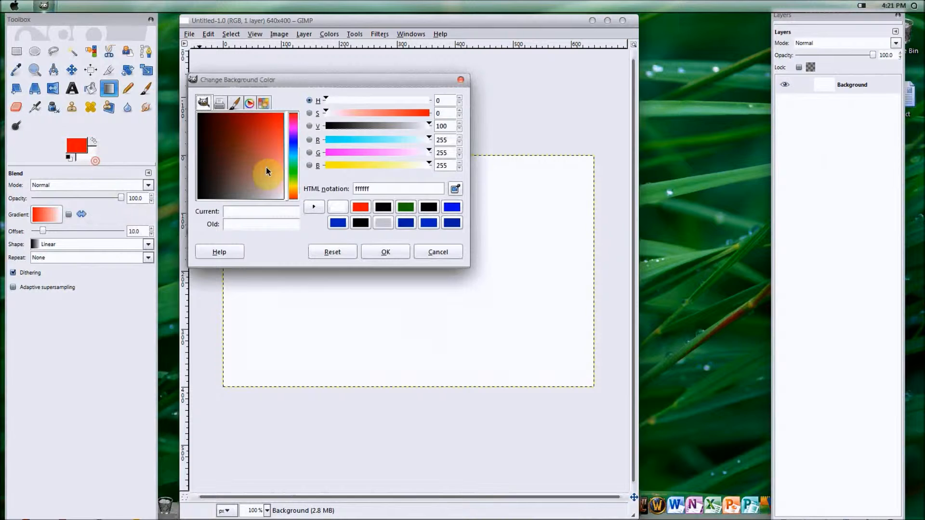
pyautogui.click(385, 252)
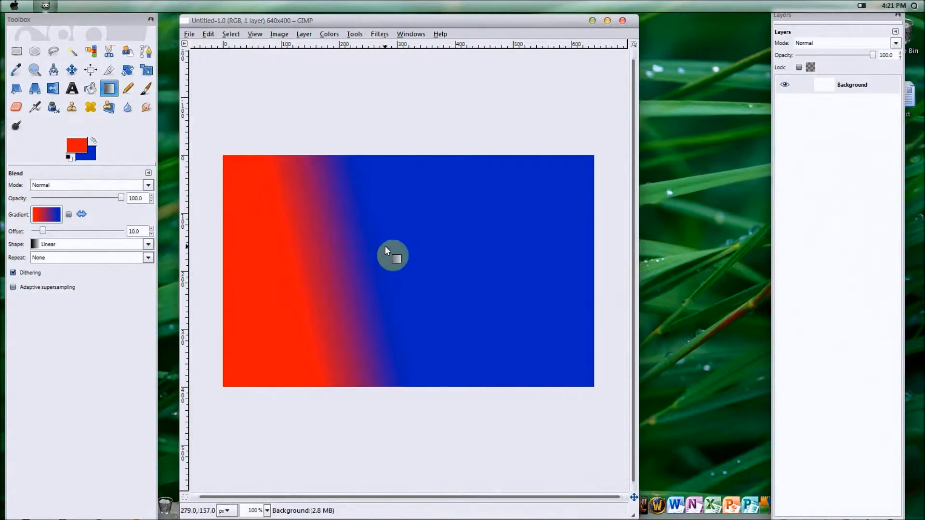
# Try a Radial gradient shape, then set Shape back to Linear.
pyautogui.click(46, 214)
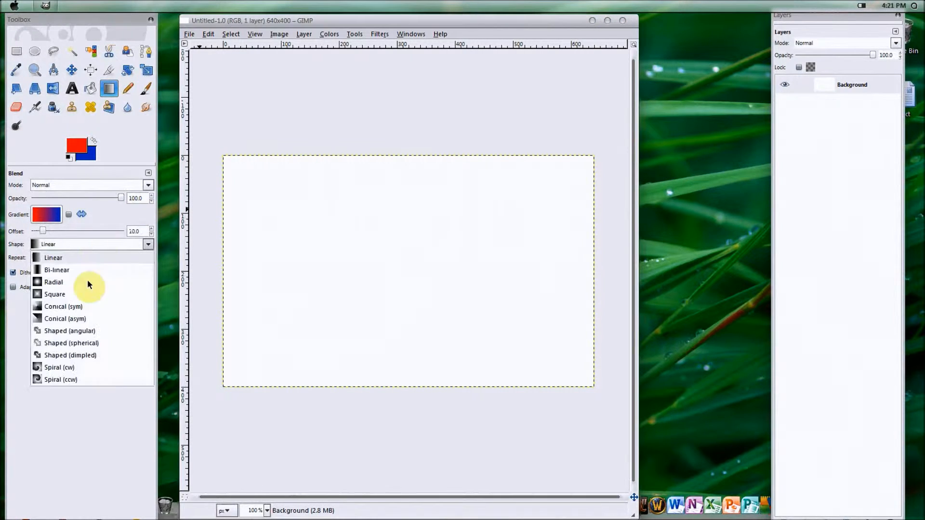
pyautogui.click(53, 282)
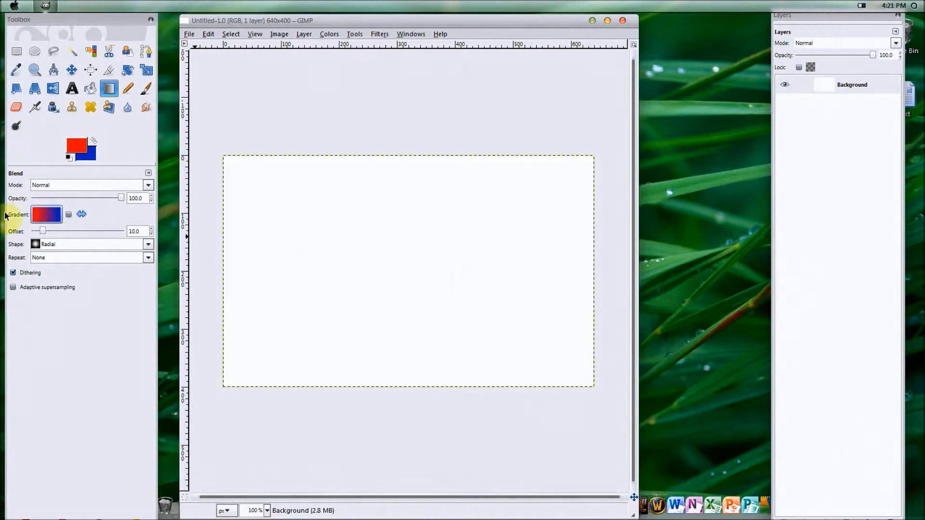
pyautogui.click(46, 214)
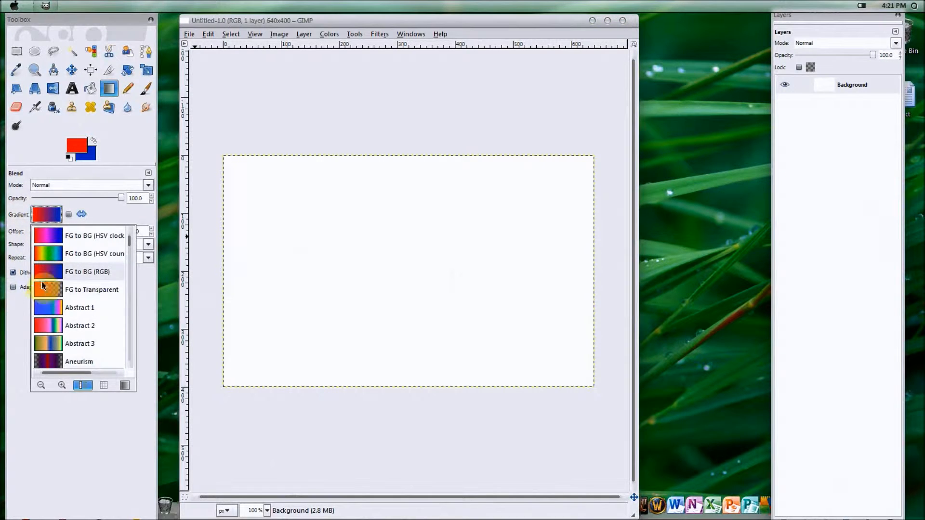
pyautogui.click(147, 244)
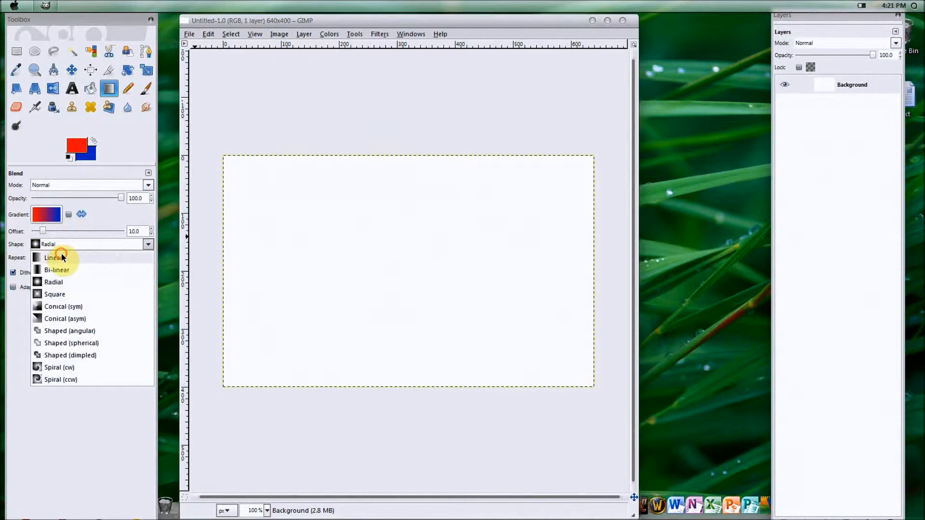
pyautogui.click(53, 257)
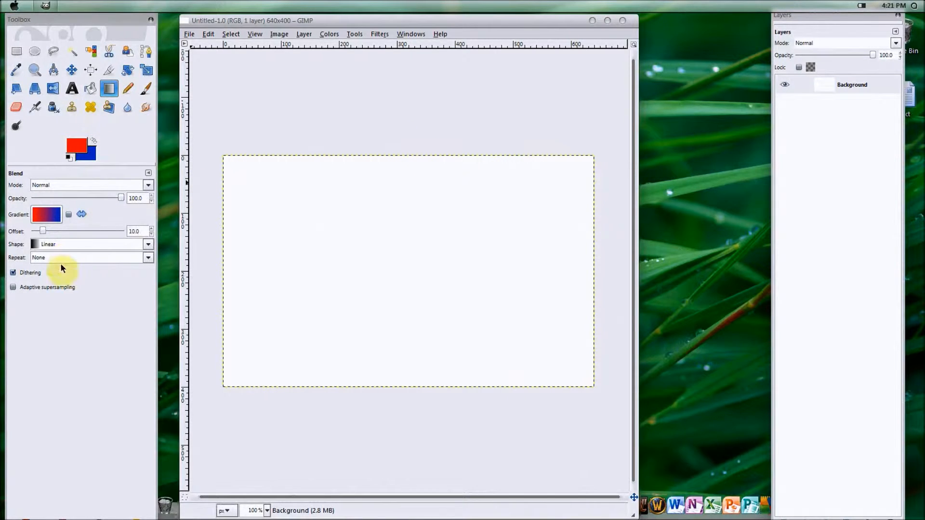
pyautogui.moveTo(148, 63)
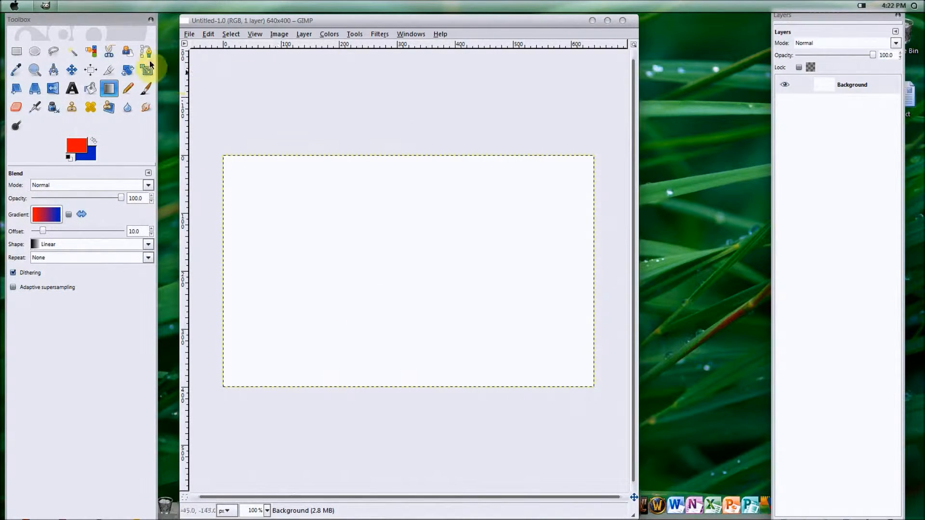
# Type 'YouTube' in a new text box and set it to 112 px black.
pyautogui.click(71, 87)
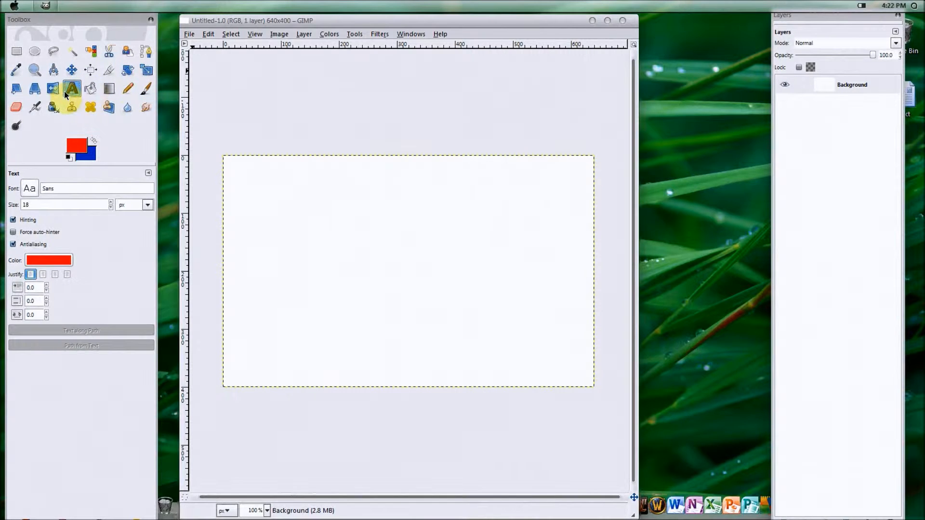
pyautogui.moveTo(282, 218)
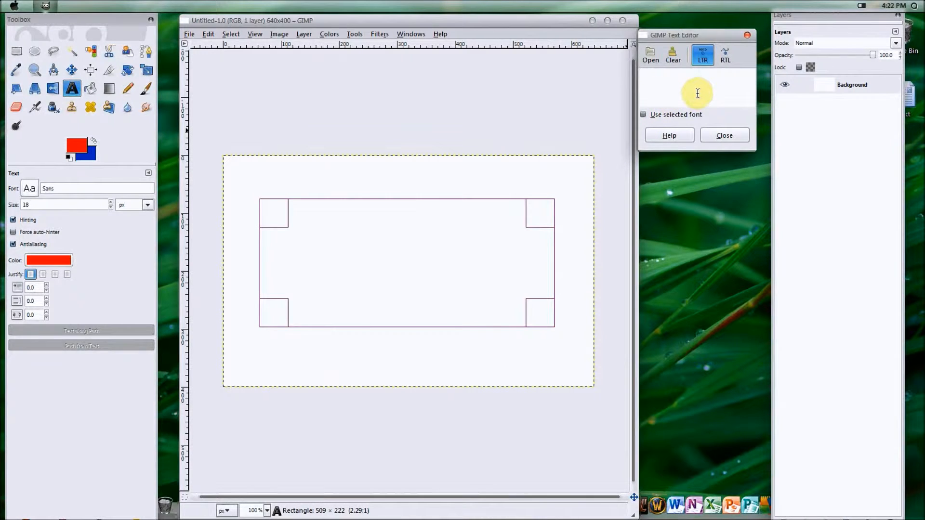
pyautogui.write('YouT')
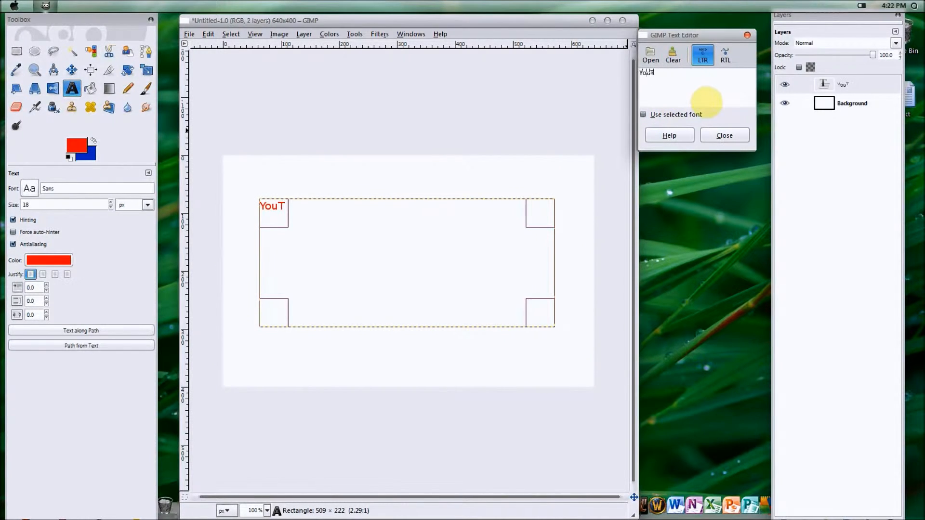
pyautogui.write('ube')
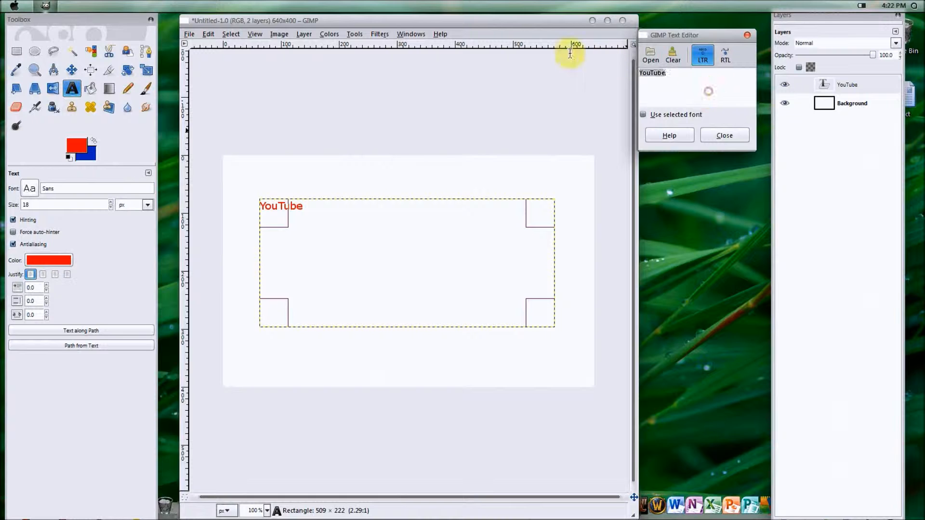
pyautogui.click(49, 260)
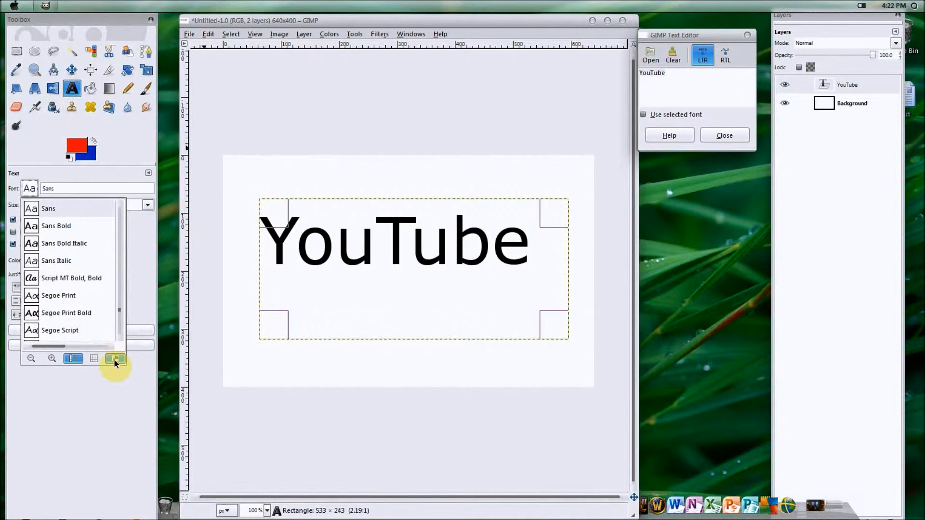
pyautogui.moveTo(116, 359)
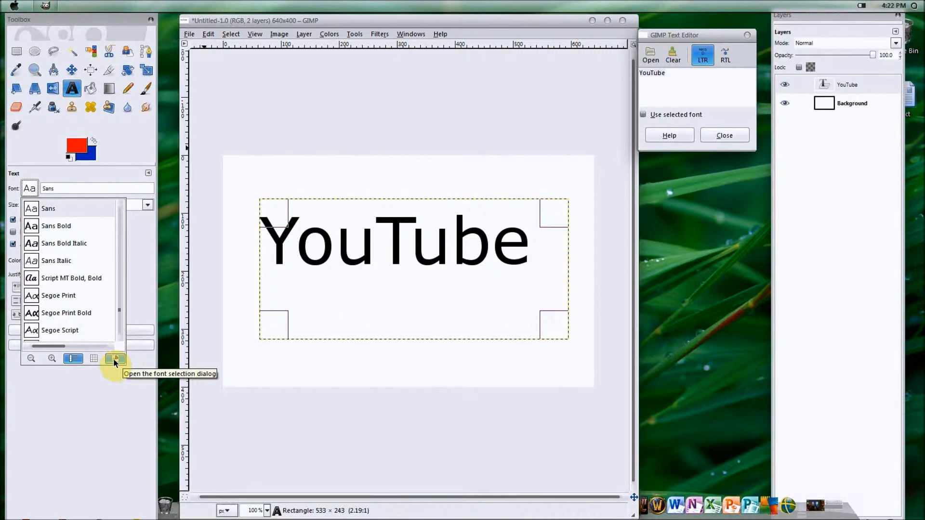
# Try Script MT Bold, Segoe Print, Segoe Script and Segoe UI, then apply Showcard Gothic.
pyautogui.click(115, 358)
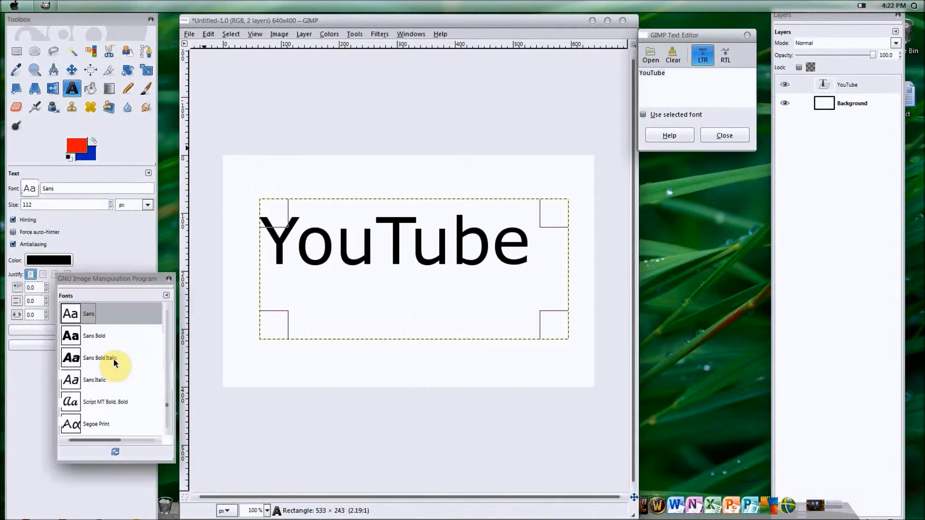
pyautogui.click(105, 401)
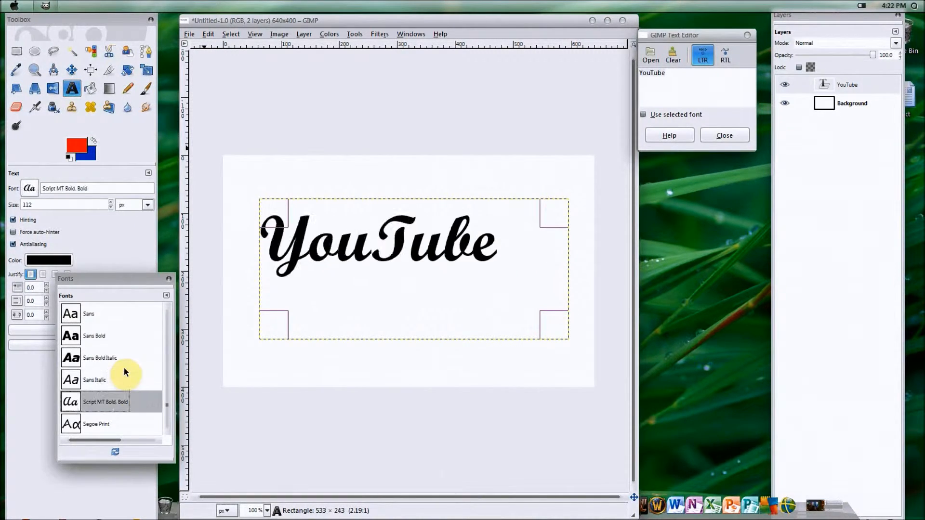
pyautogui.click(101, 403)
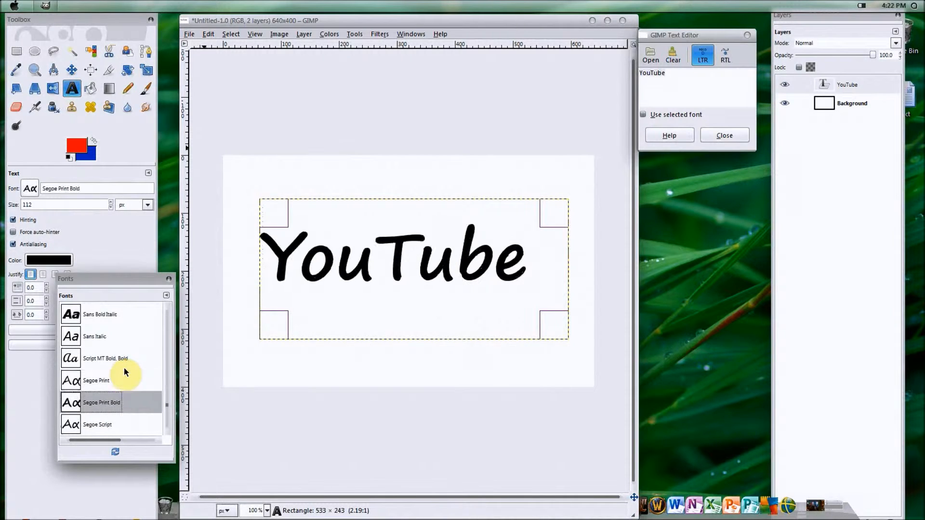
pyautogui.click(102, 424)
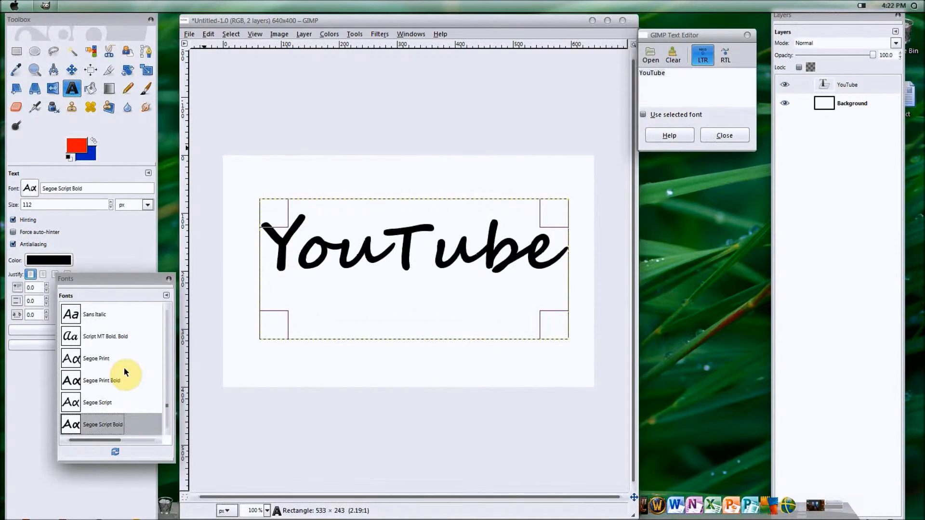
pyautogui.click(99, 424)
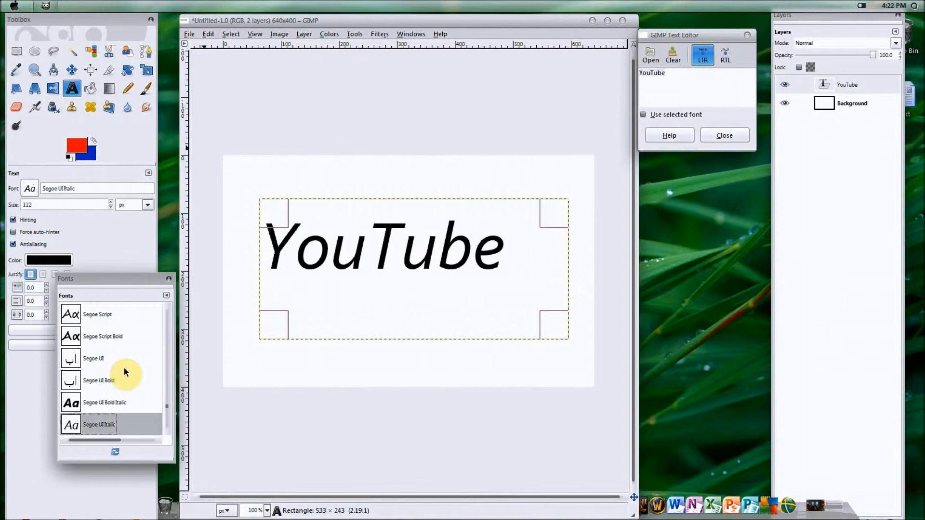
pyautogui.click(94, 402)
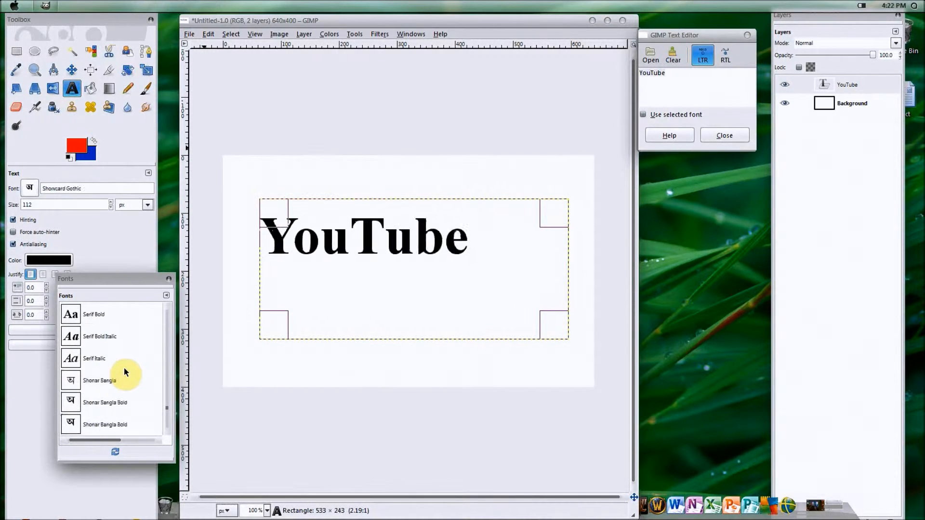
pyautogui.click(103, 402)
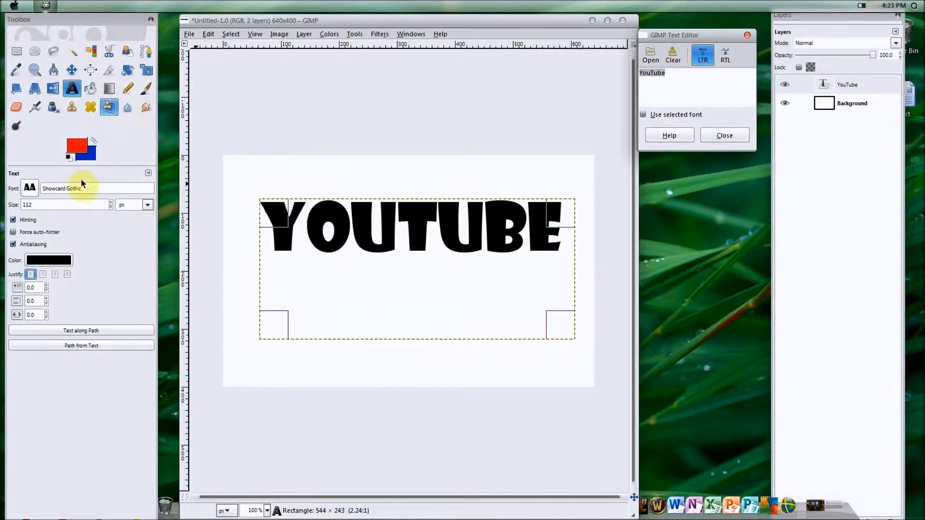
# Confirm the red foreground colour, close the Text Editor, and open the YouTube layer's menu.
pyautogui.click(48, 260)
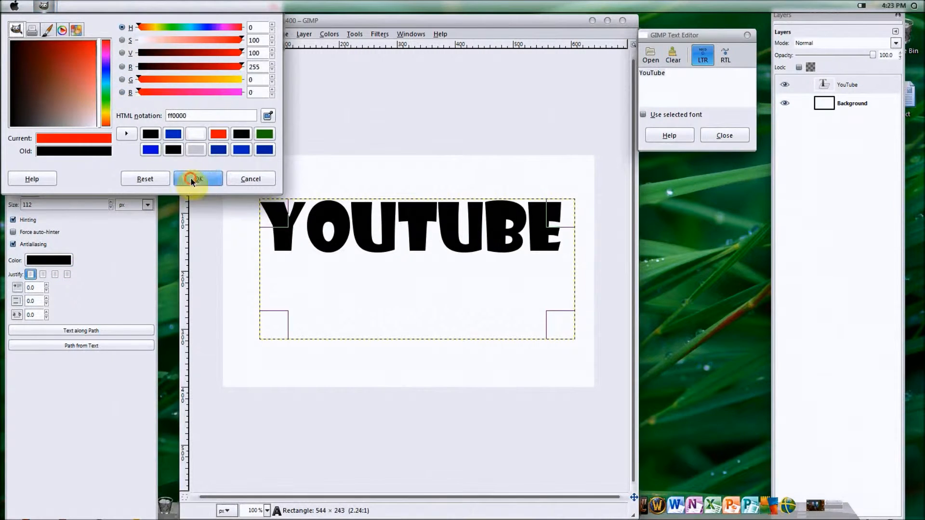
pyautogui.click(198, 179)
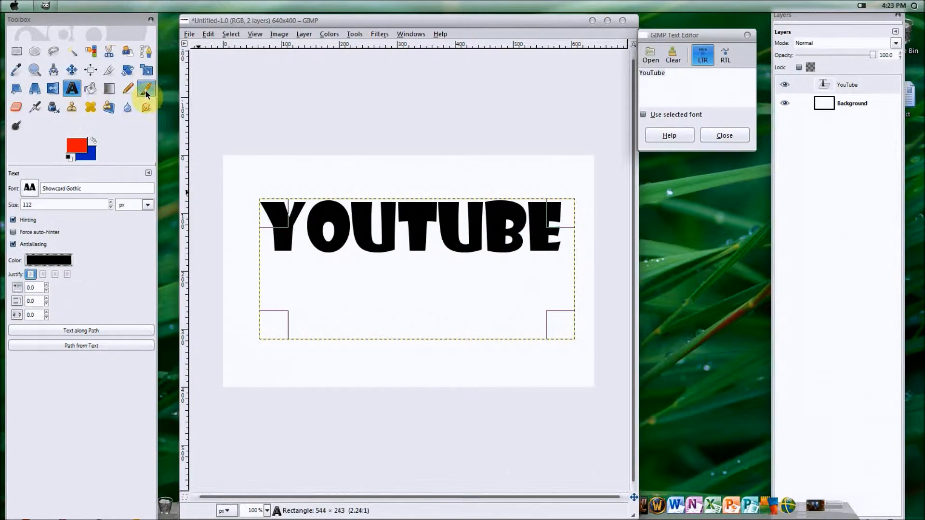
pyautogui.moveTo(351, 231)
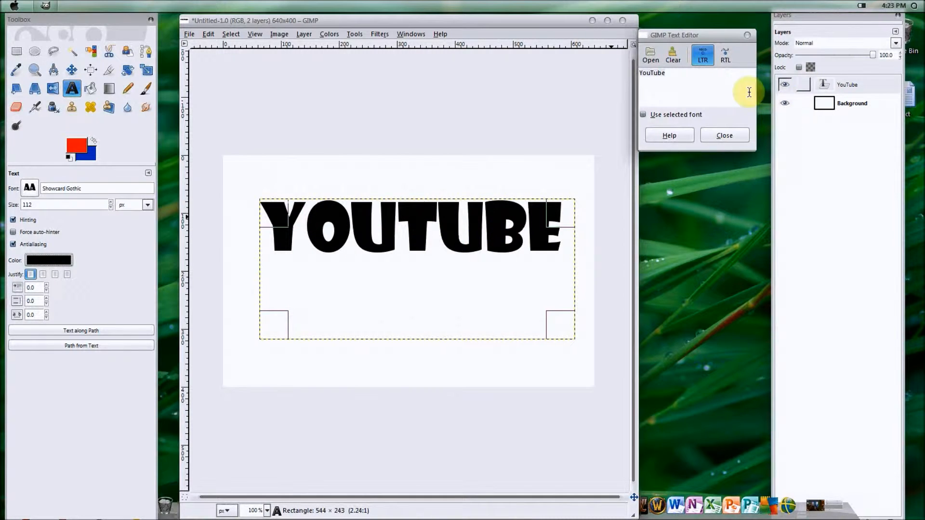
pyautogui.click(724, 135)
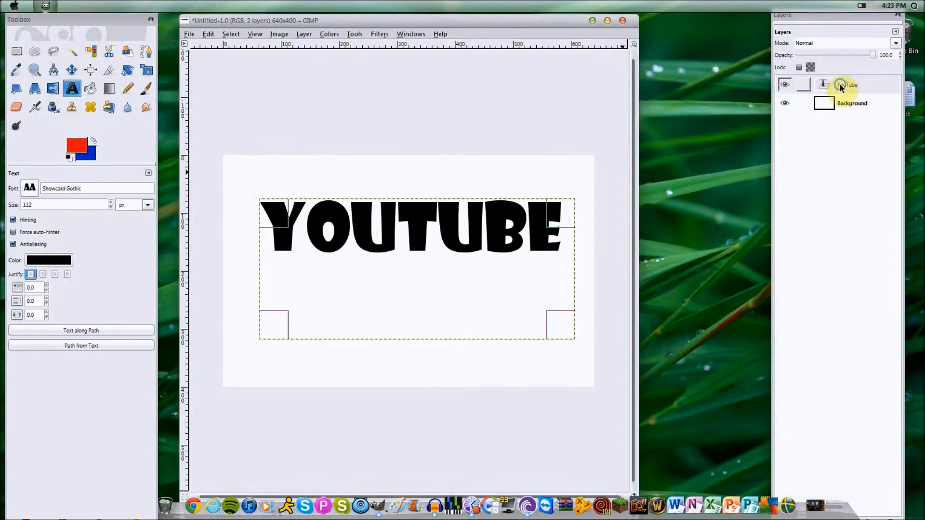
pyautogui.rightClick(845, 84)
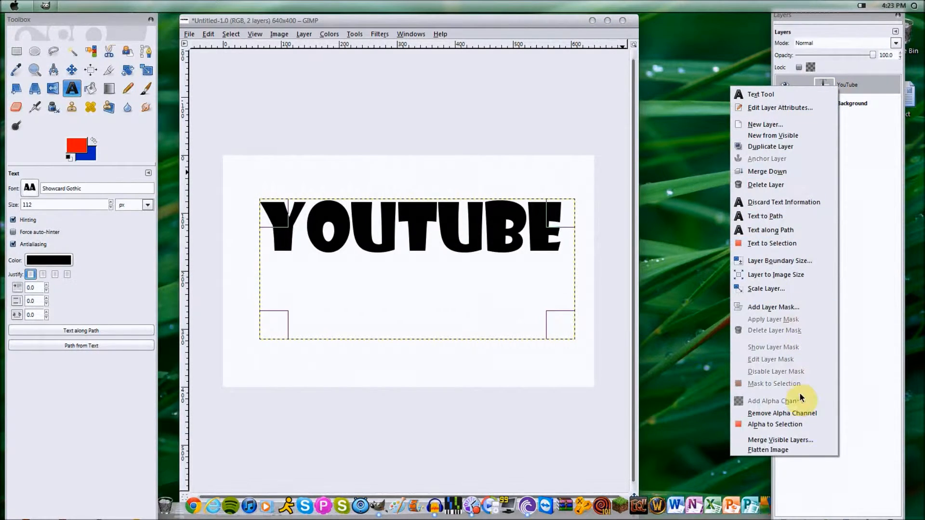
# Select the letter shapes and pick the Blend tool with the FG to BG (RGB) gradient.
pyautogui.click(775, 424)
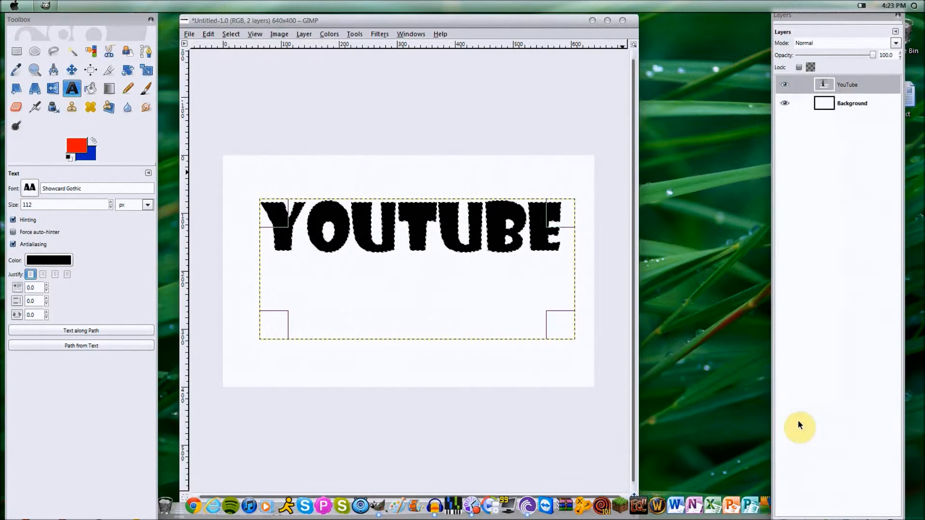
pyautogui.moveTo(506, 254)
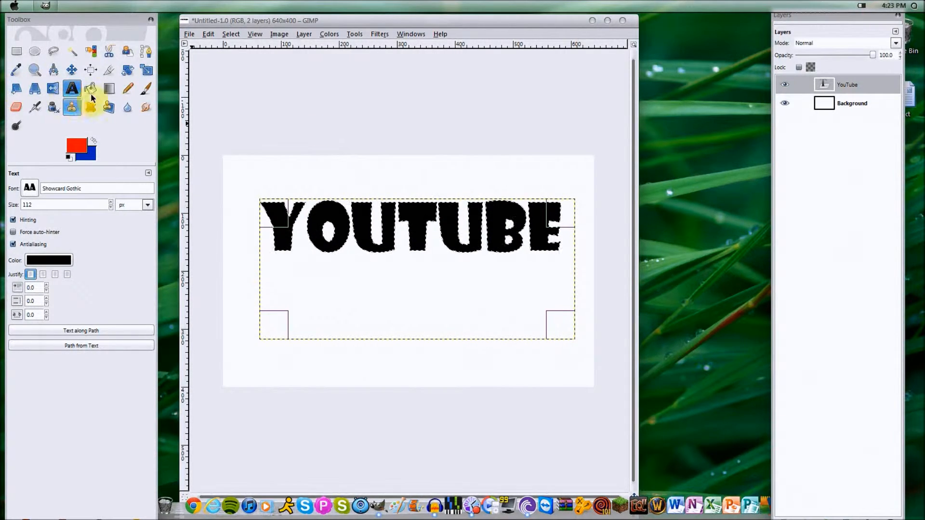
pyautogui.moveTo(110, 89)
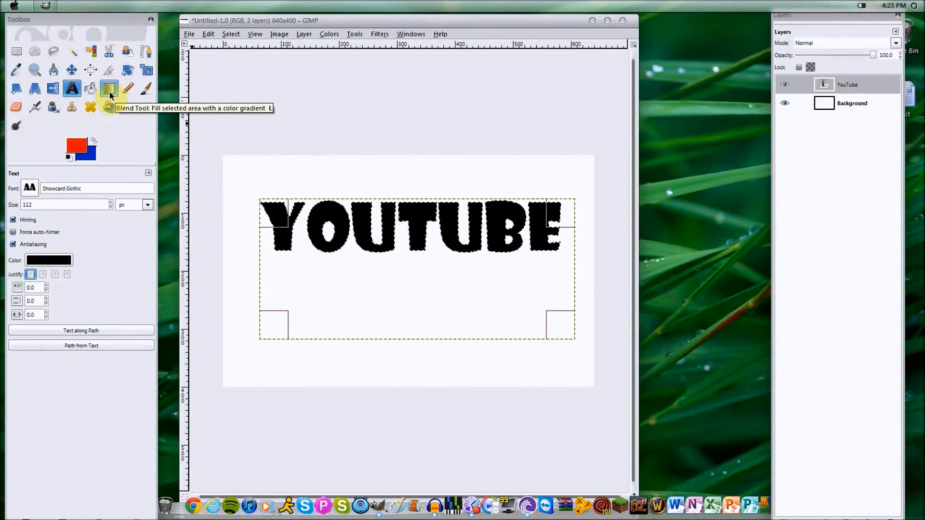
pyautogui.click(109, 89)
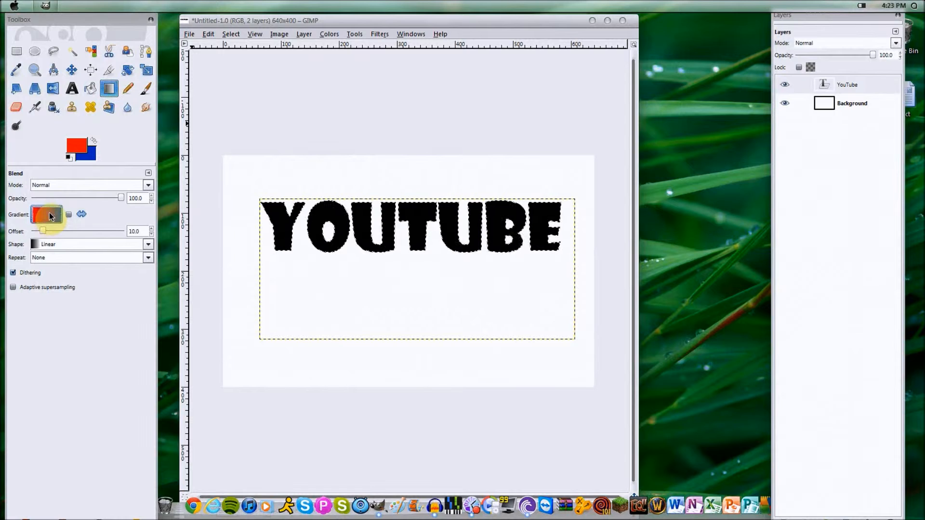
pyautogui.click(47, 214)
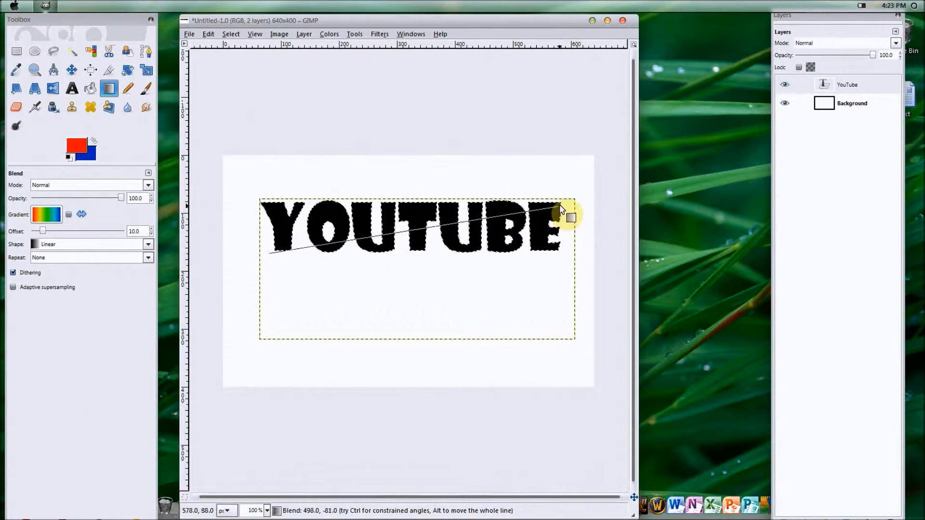
pyautogui.click(571, 218)
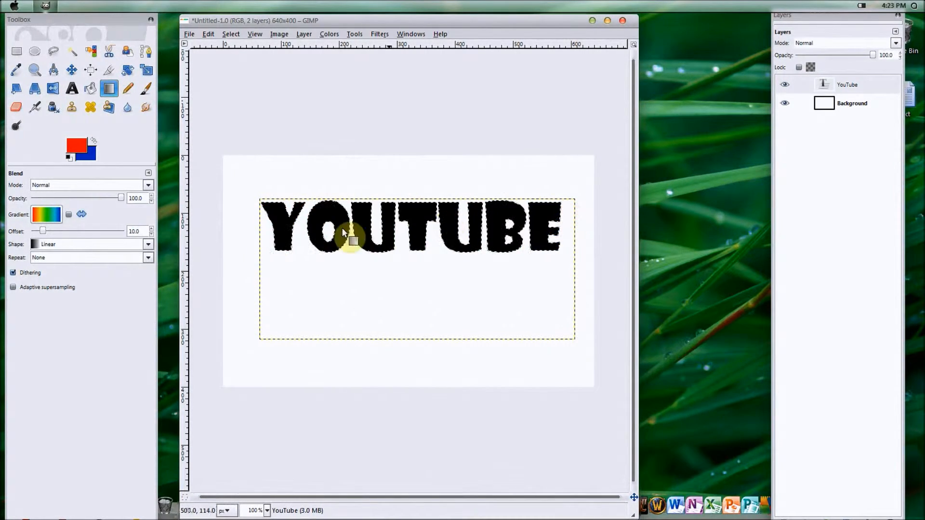
pyautogui.moveTo(277, 269)
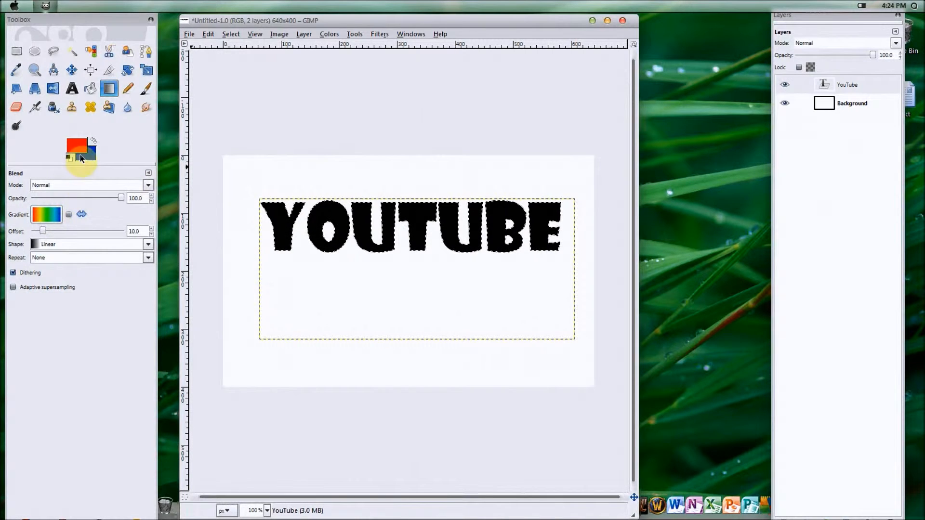
pyautogui.click(47, 214)
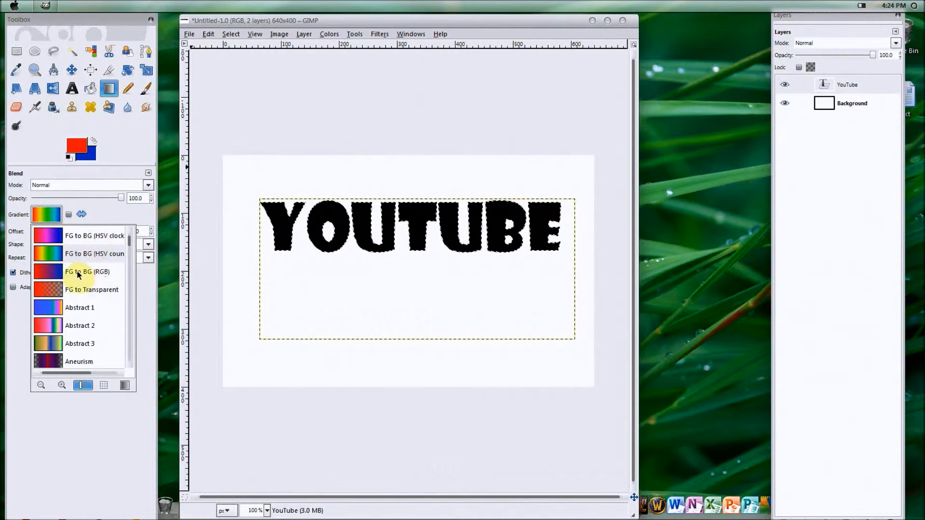
pyautogui.click(86, 271)
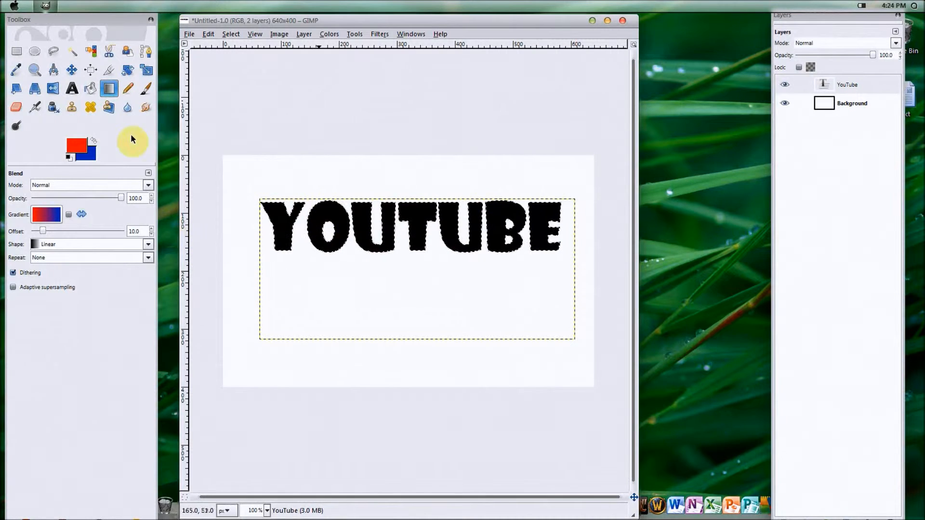
# Dismiss the text editing box and add a transparency-filled New Layer.
pyautogui.click(72, 89)
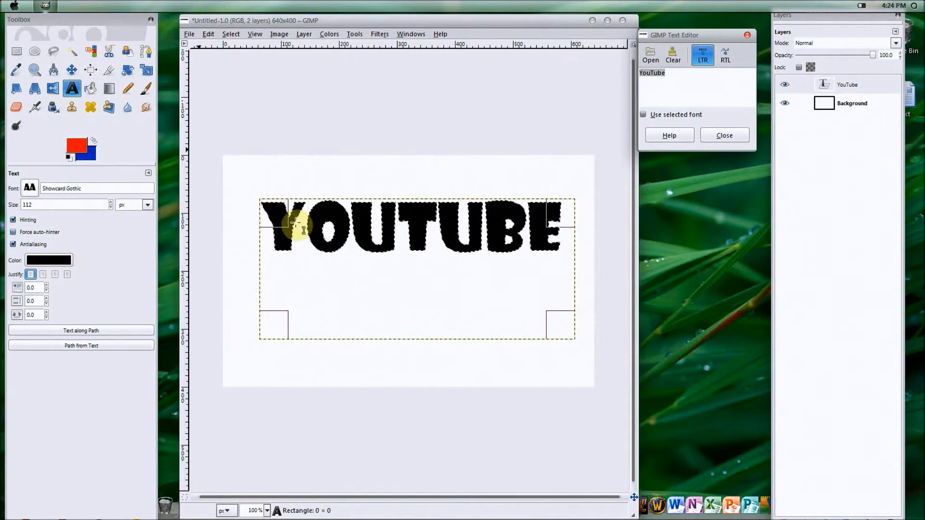
pyautogui.click(724, 135)
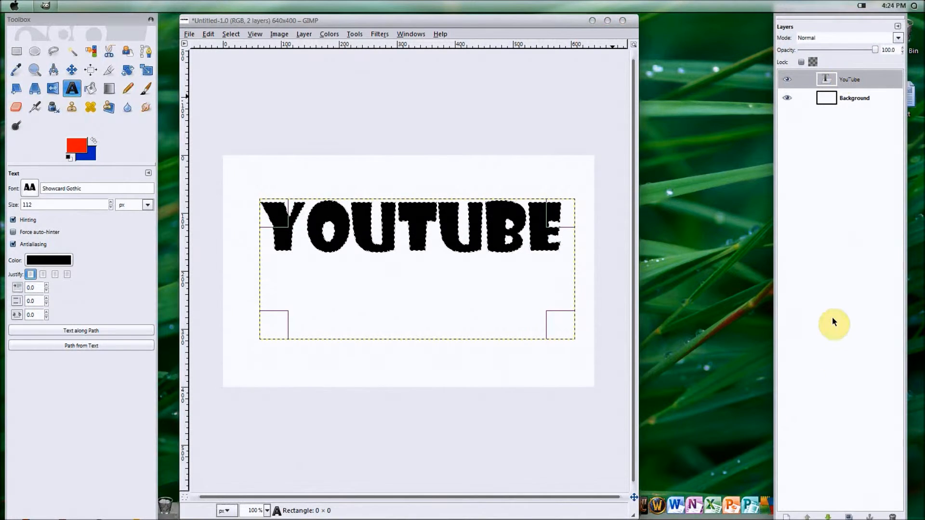
pyautogui.click(790, 518)
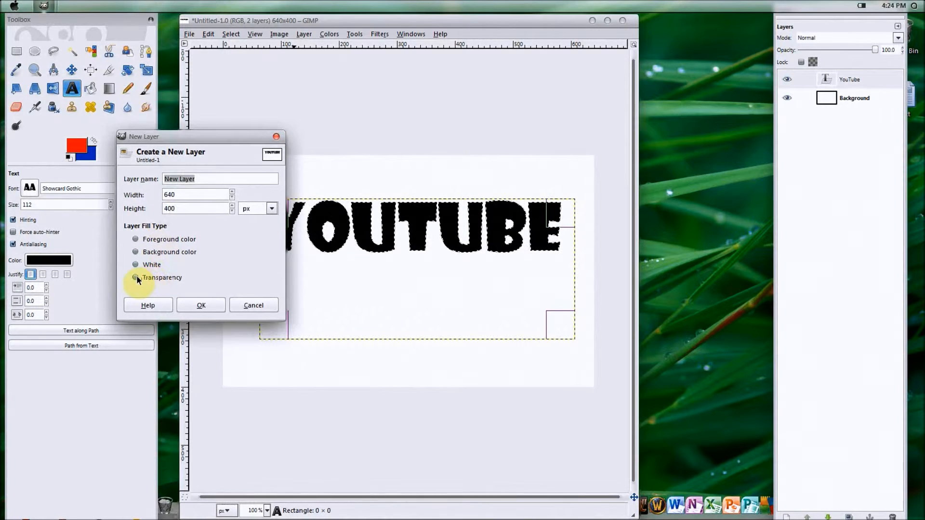
pyautogui.click(135, 277)
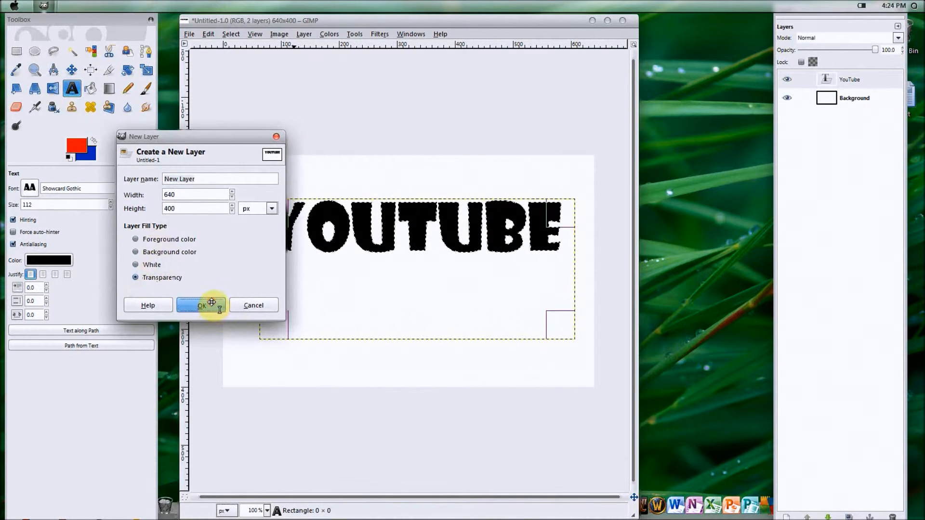
pyautogui.click(202, 305)
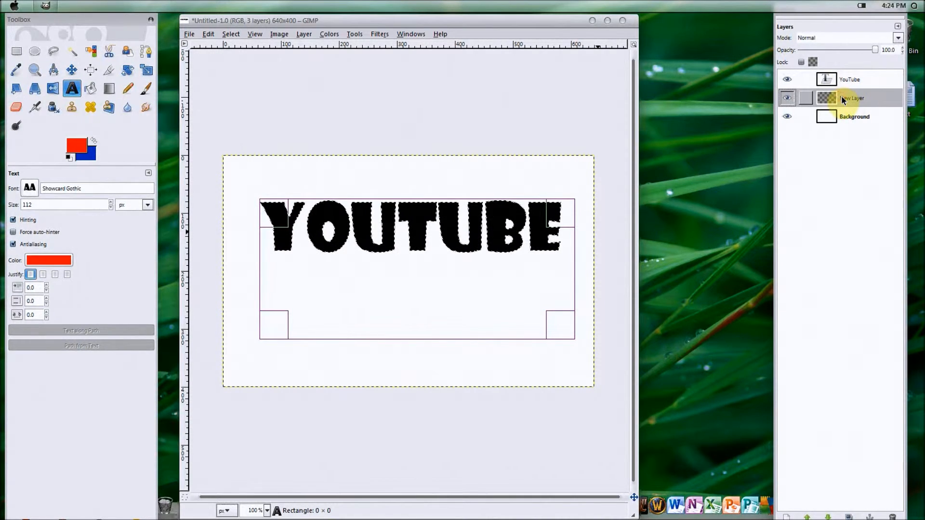
# Apply Alpha to Selection on the YouTube layer, activate New Layer, and grow the selection.
pyautogui.rightClick(844, 98)
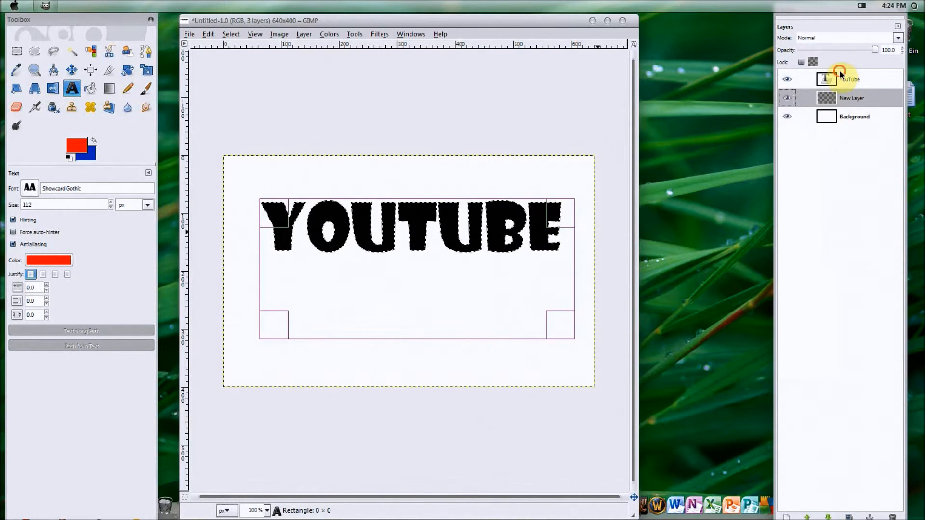
pyautogui.click(849, 79)
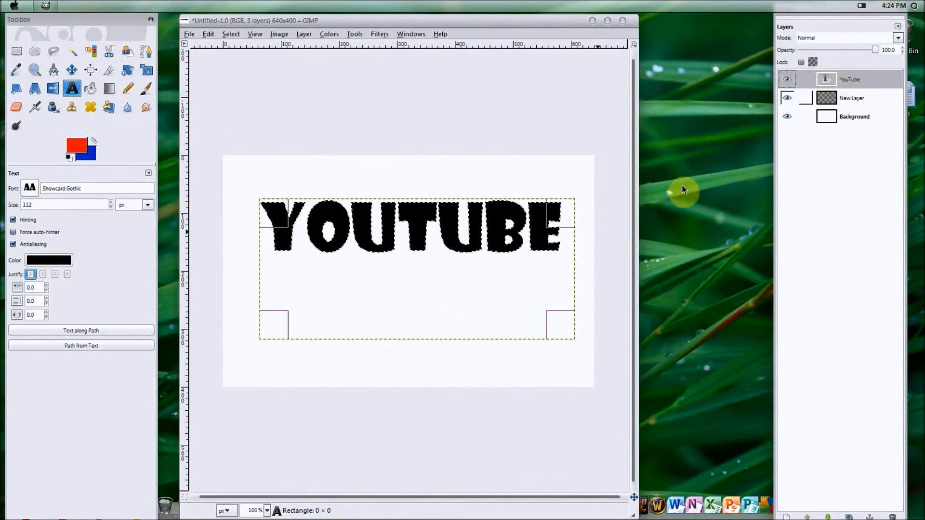
pyautogui.click(430, 235)
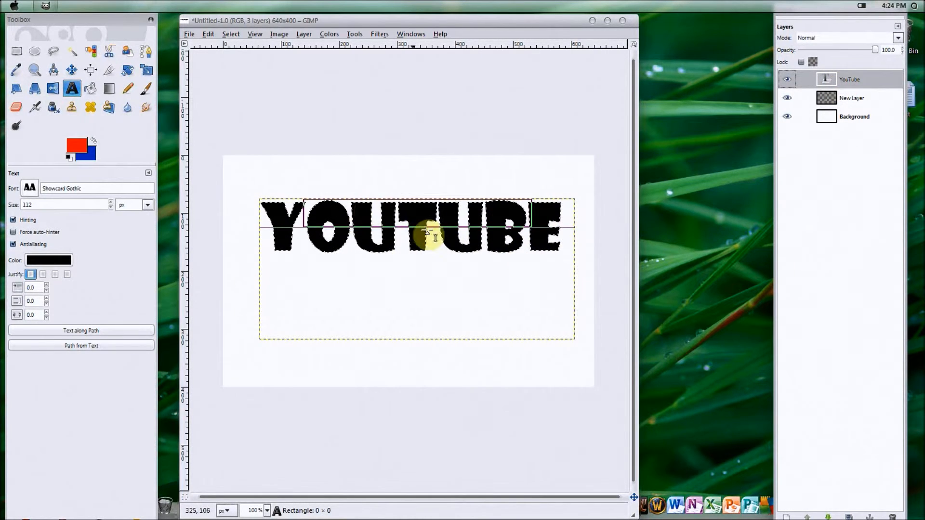
pyautogui.click(852, 97)
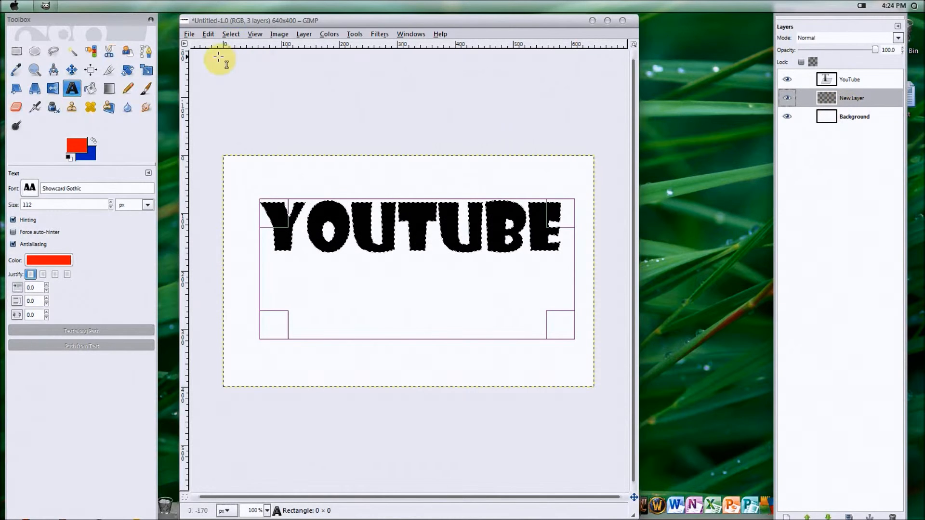
pyautogui.click(230, 34)
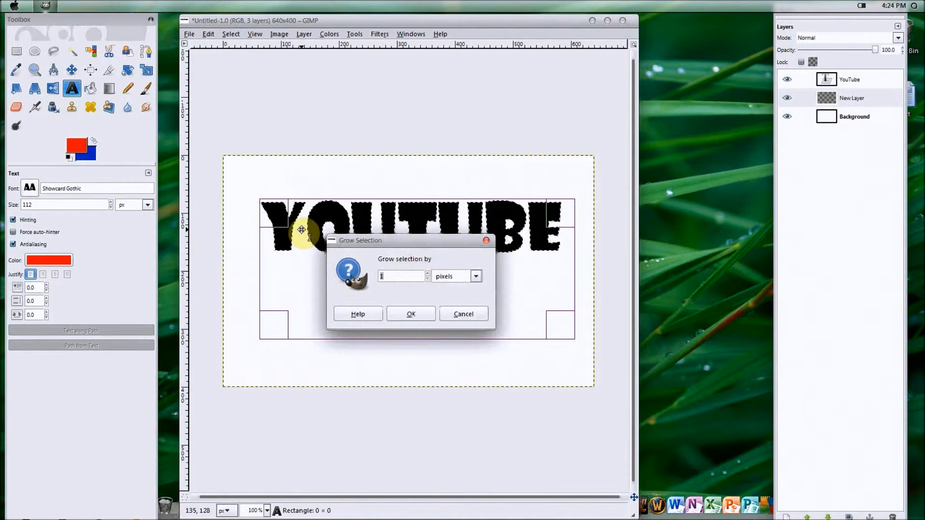
pyautogui.click(411, 314)
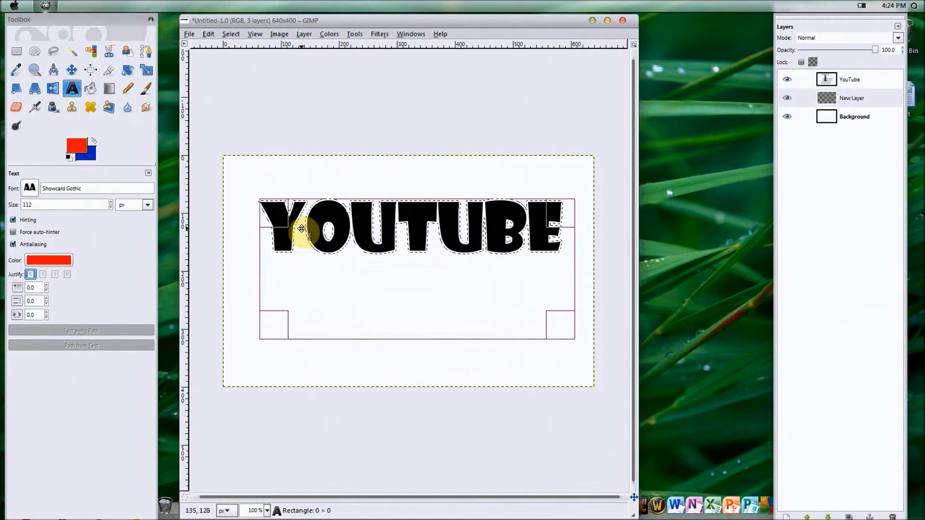
pyautogui.moveTo(664, 130)
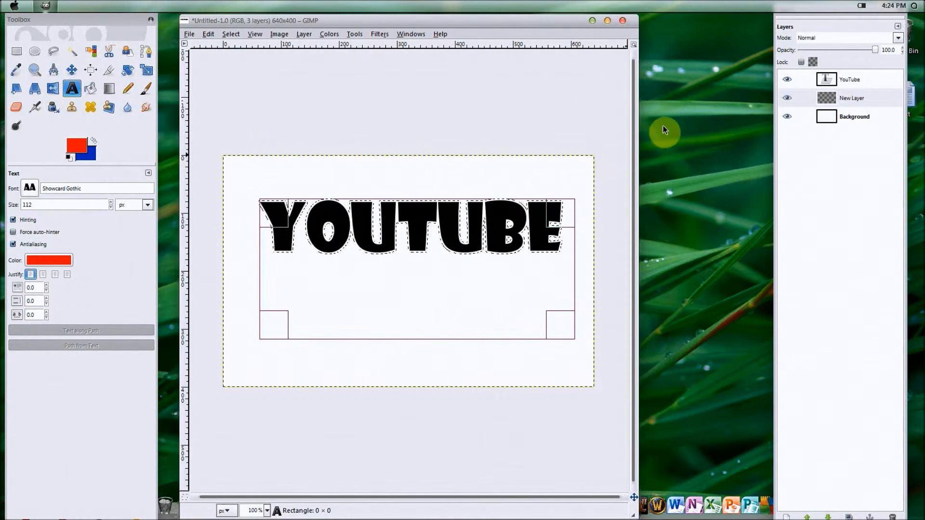
pyautogui.moveTo(822, 4)
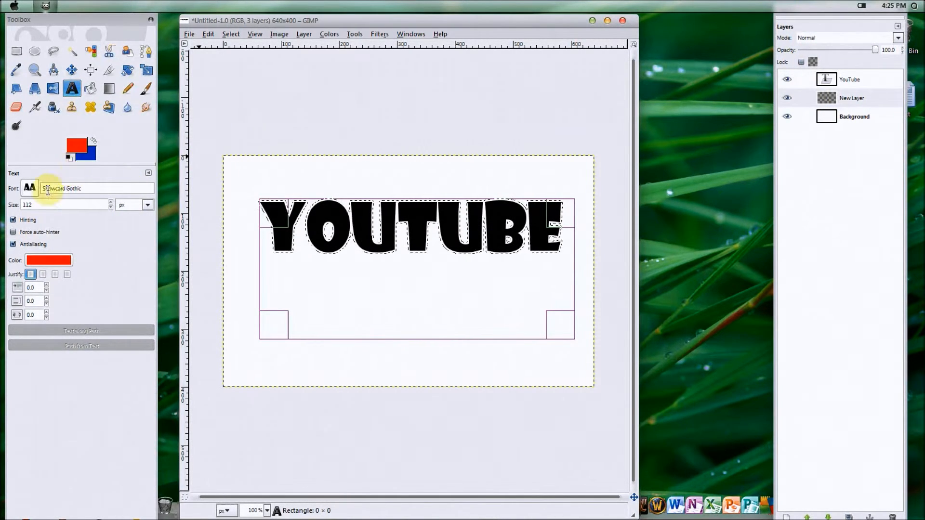
# Pick the Blend tool again with the FG to BG (RGB) gradient.
pyautogui.click(110, 89)
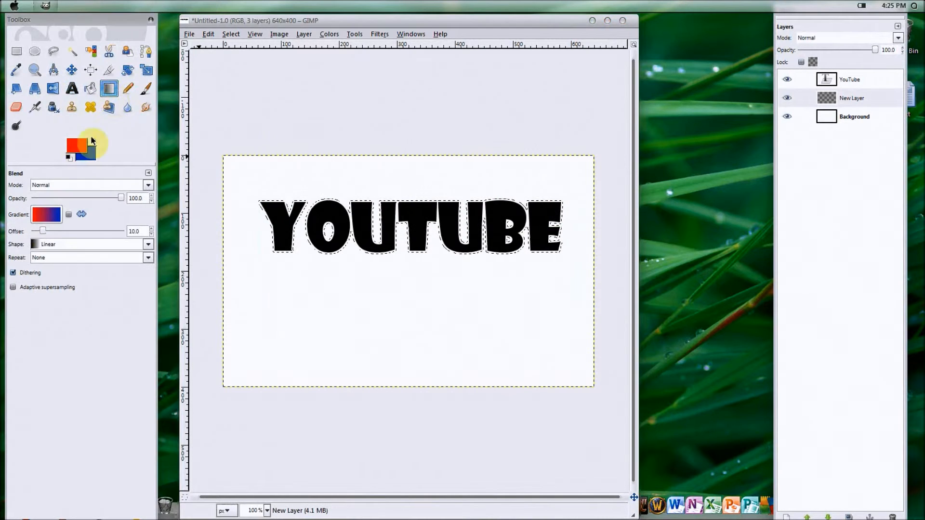
pyautogui.click(46, 214)
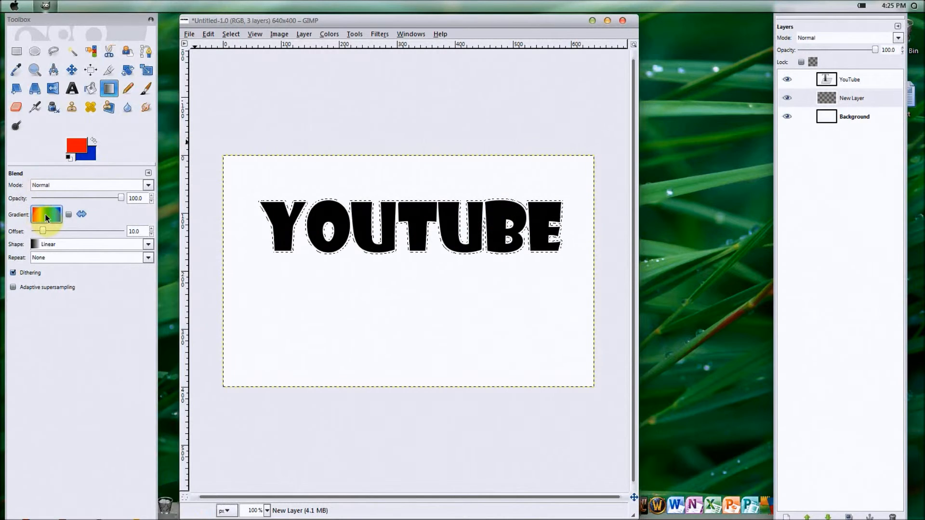
pyautogui.click(47, 213)
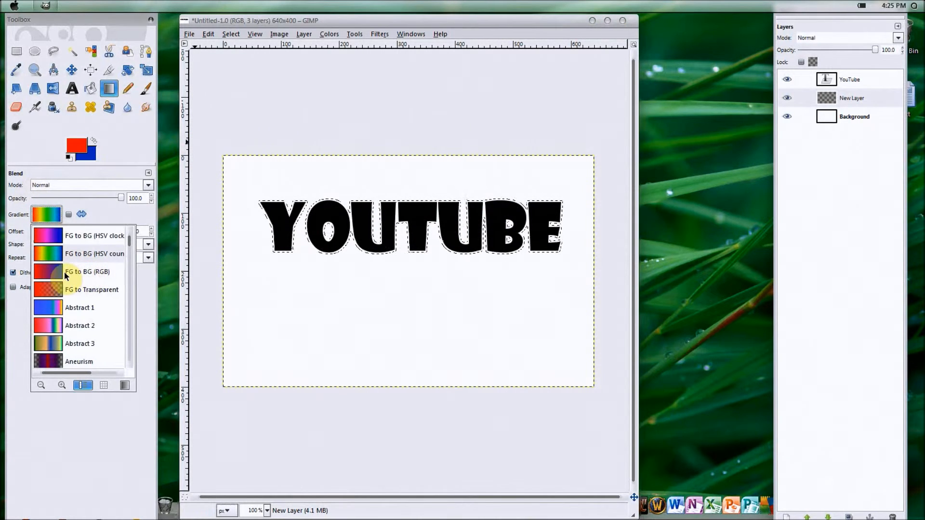
pyautogui.click(86, 272)
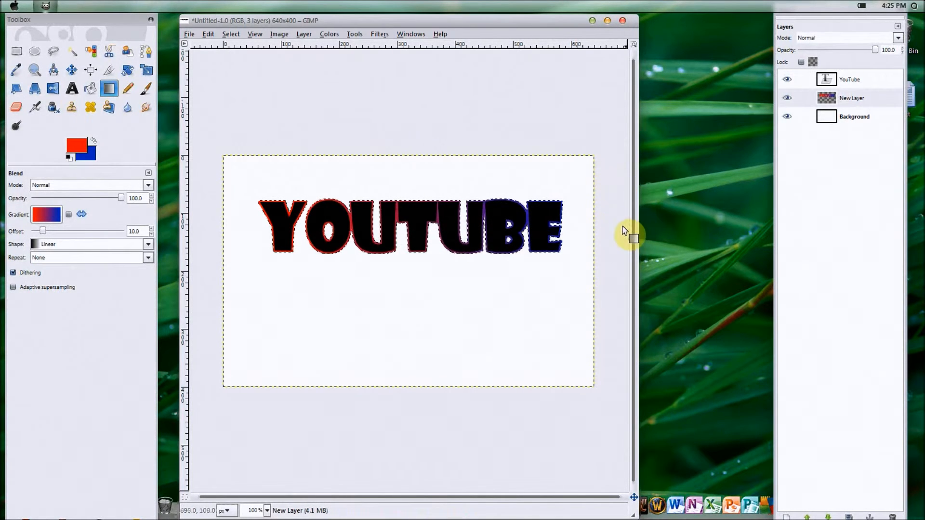
pyautogui.moveTo(402, 227)
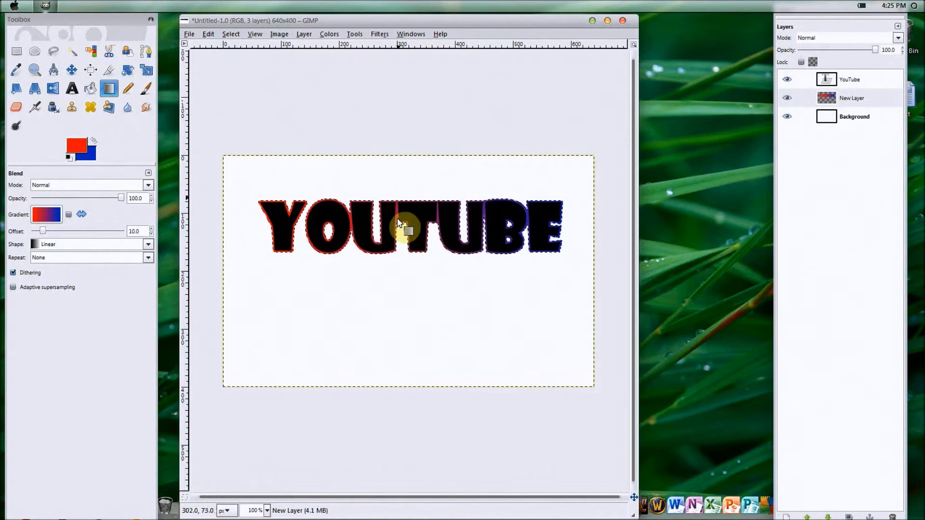
pyautogui.moveTo(434, 222)
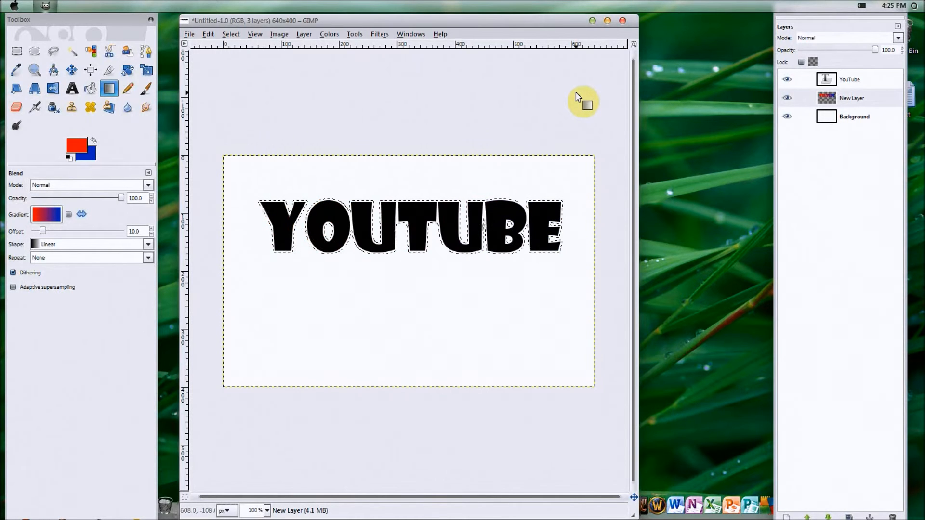
pyautogui.moveTo(389, 236)
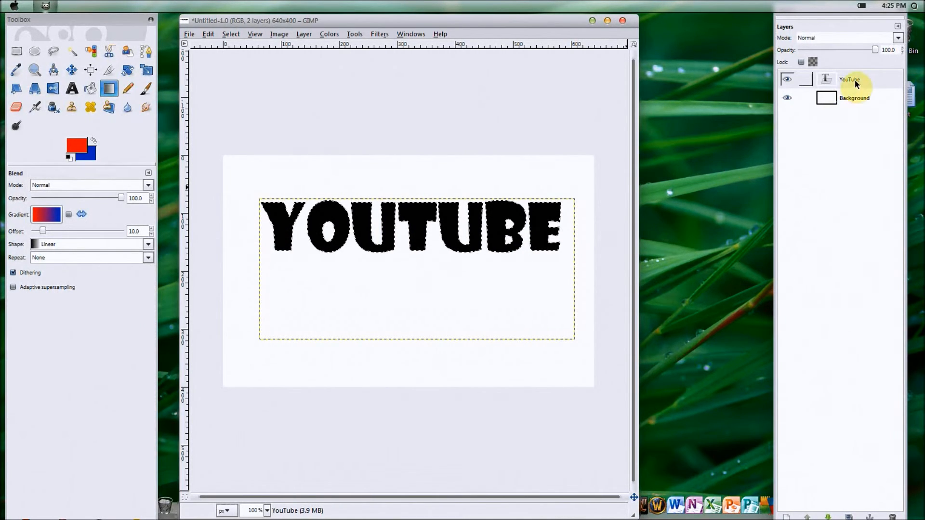
# Set the background colour to pure red ff0000 and activate Bucket Fill.
pyautogui.rightClick(851, 79)
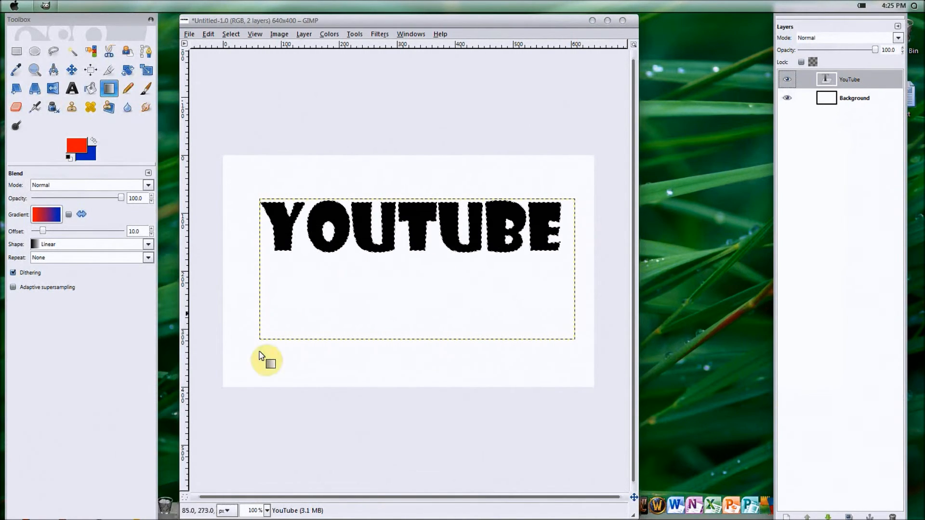
pyautogui.click(46, 214)
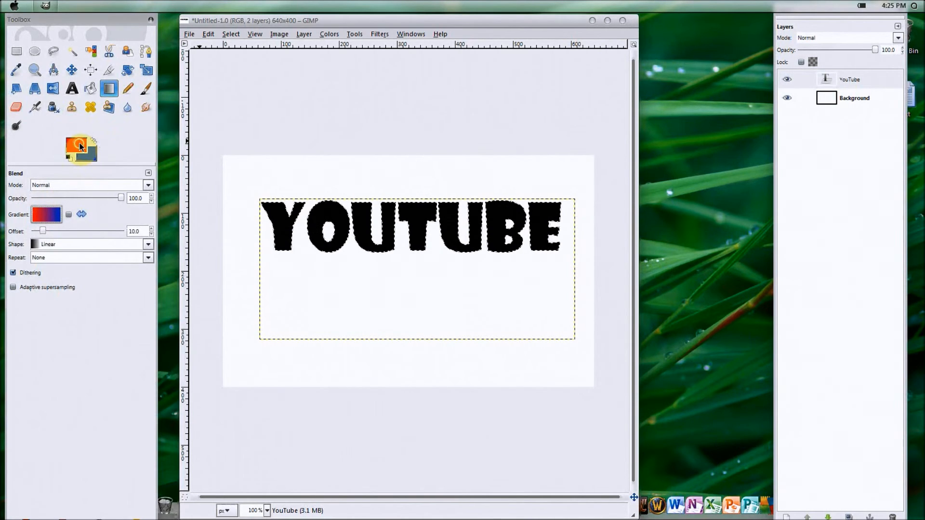
pyautogui.click(77, 146)
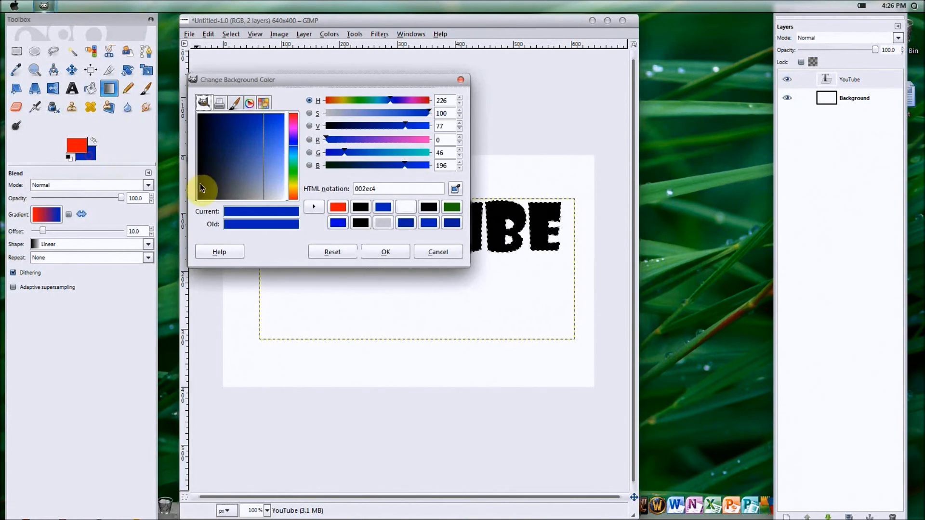
pyautogui.click(338, 207)
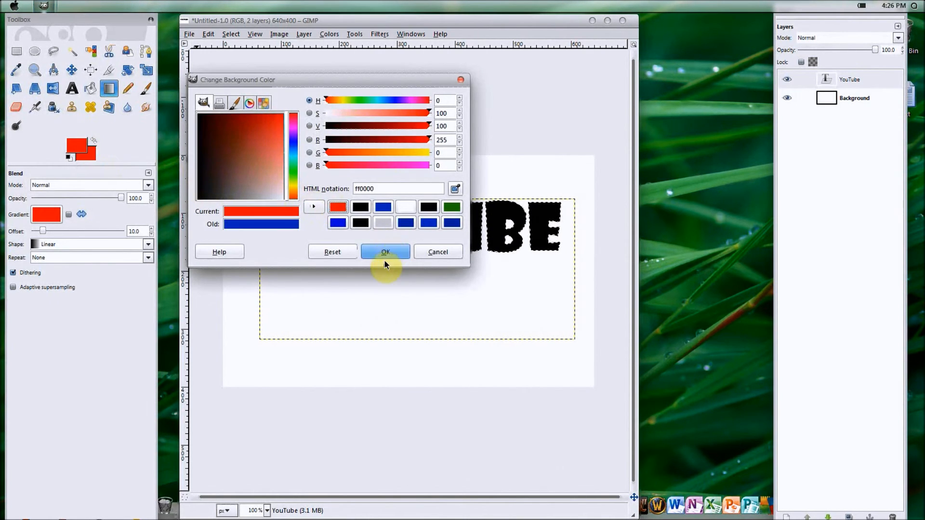
pyautogui.click(385, 252)
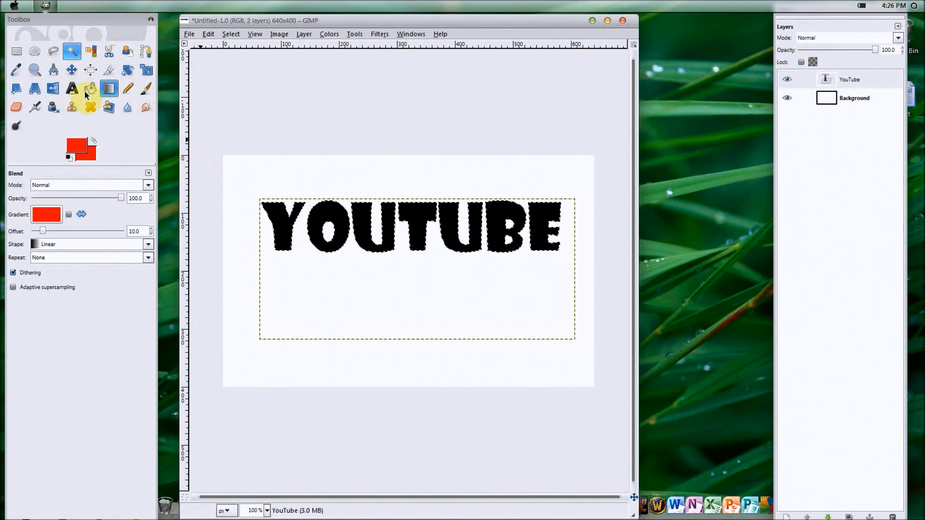
pyautogui.click(323, 229)
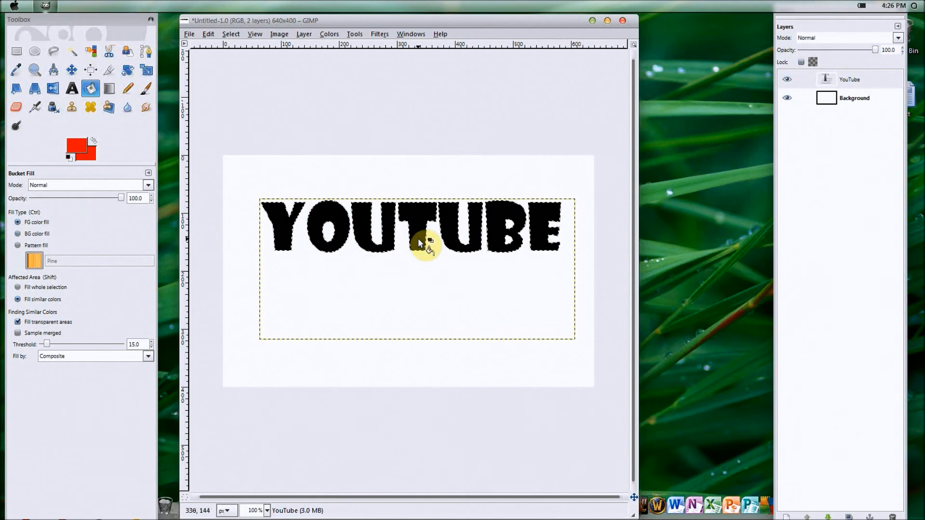
pyautogui.moveTo(461, 140)
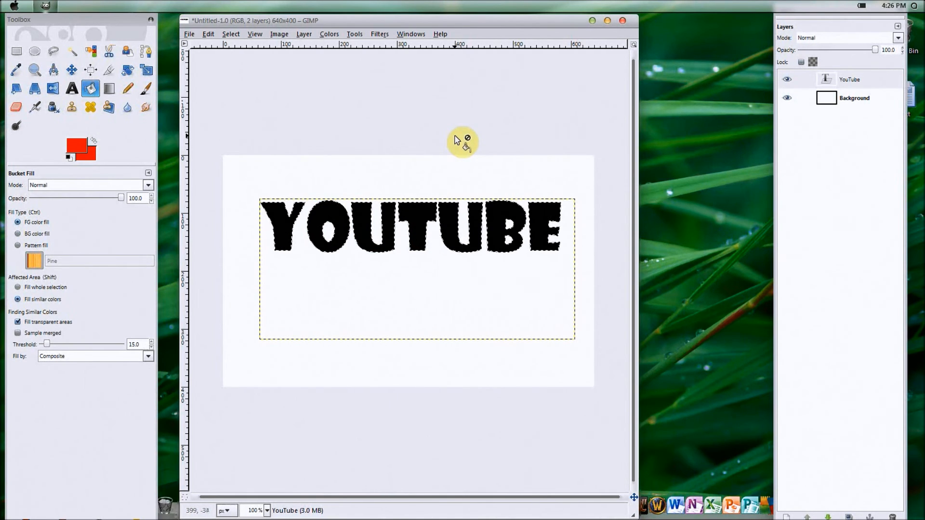